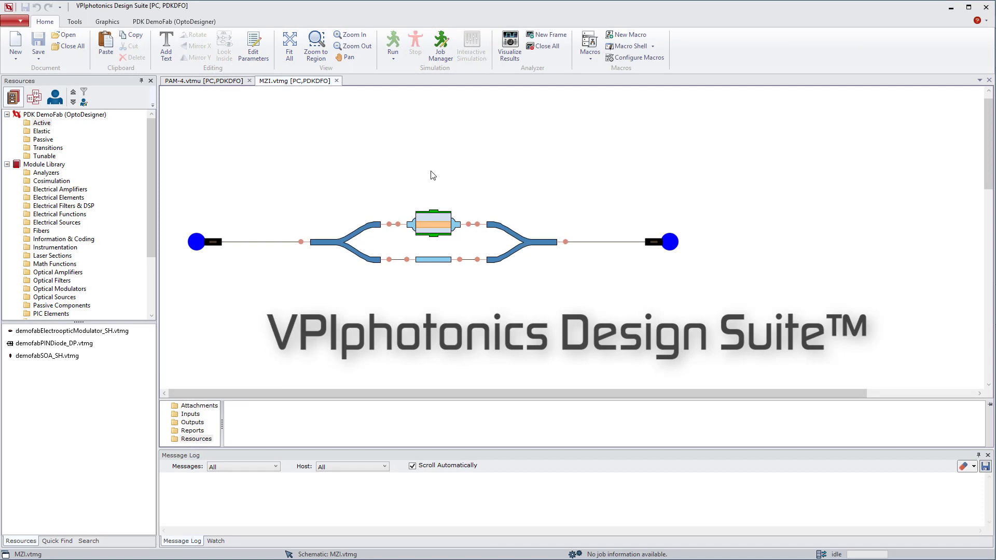
- Reposition the phase shifter above the upper MZI arm, keeping its wiring attached
click(432, 224)
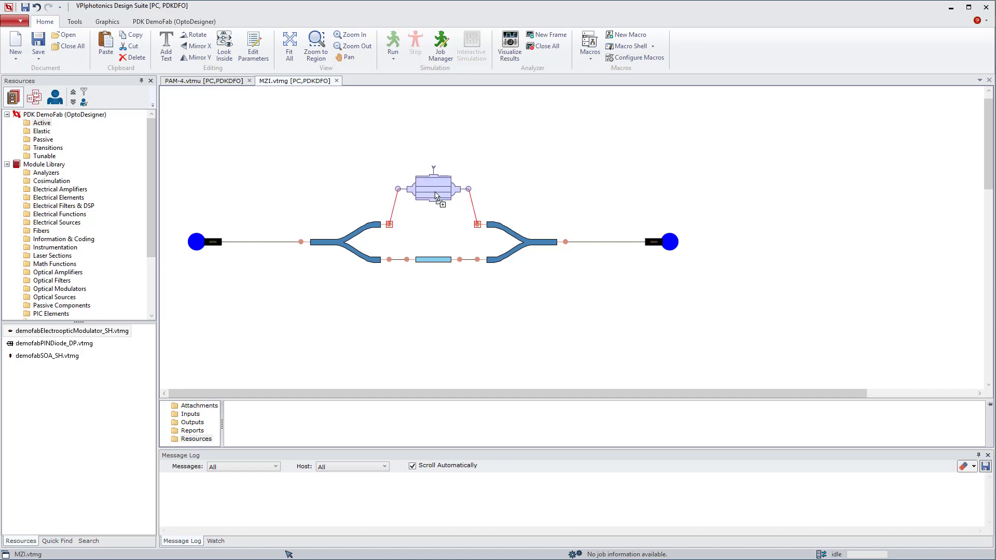
click(434, 189)
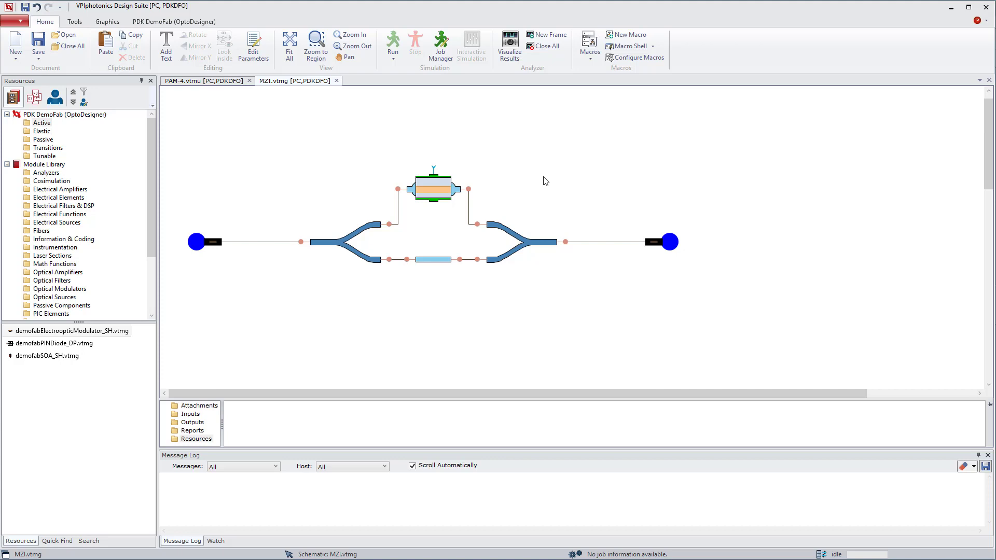
- Set the MZI Simulation Domain to Auto, group couplers and arms, and delete the Simulation category
click(888, 232)
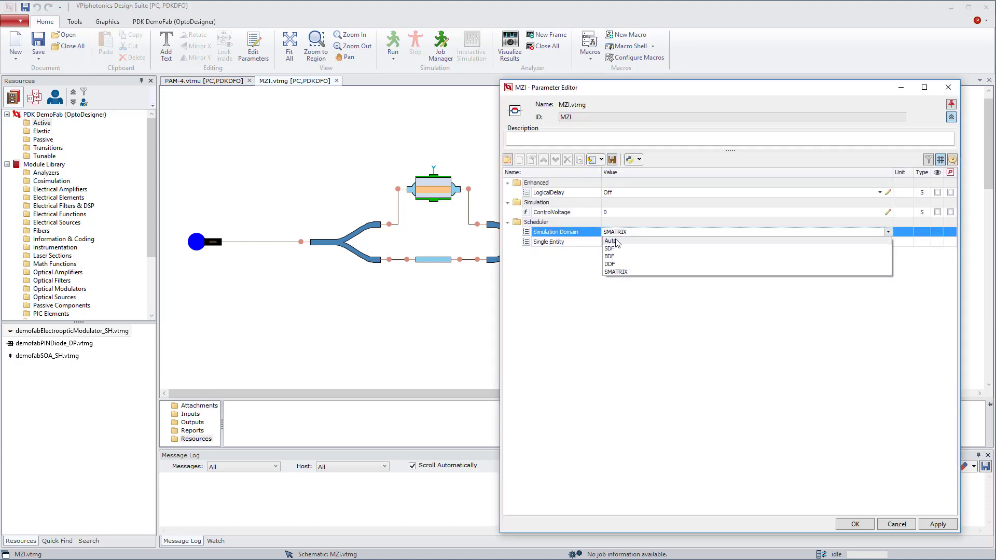
click(854, 524)
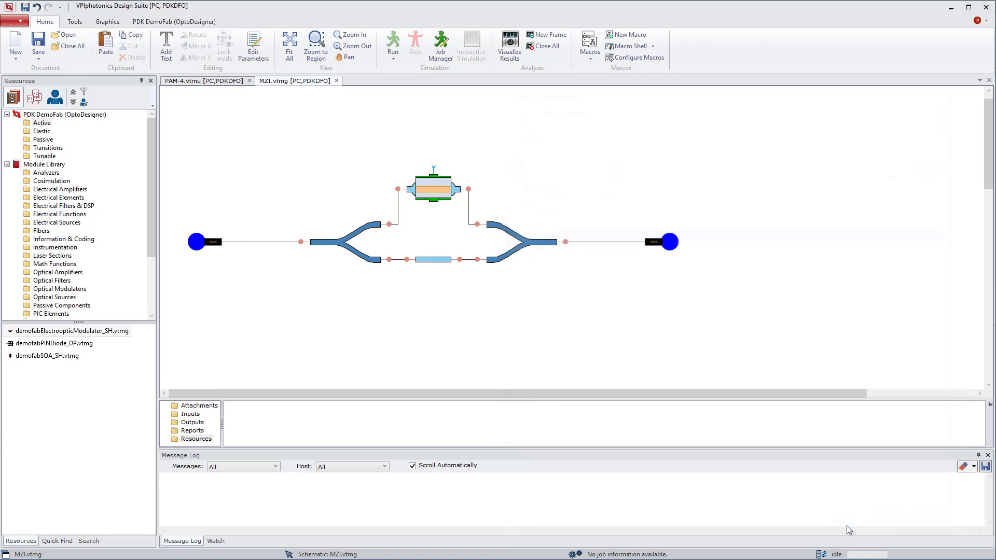
drag(285, 205, 530, 290)
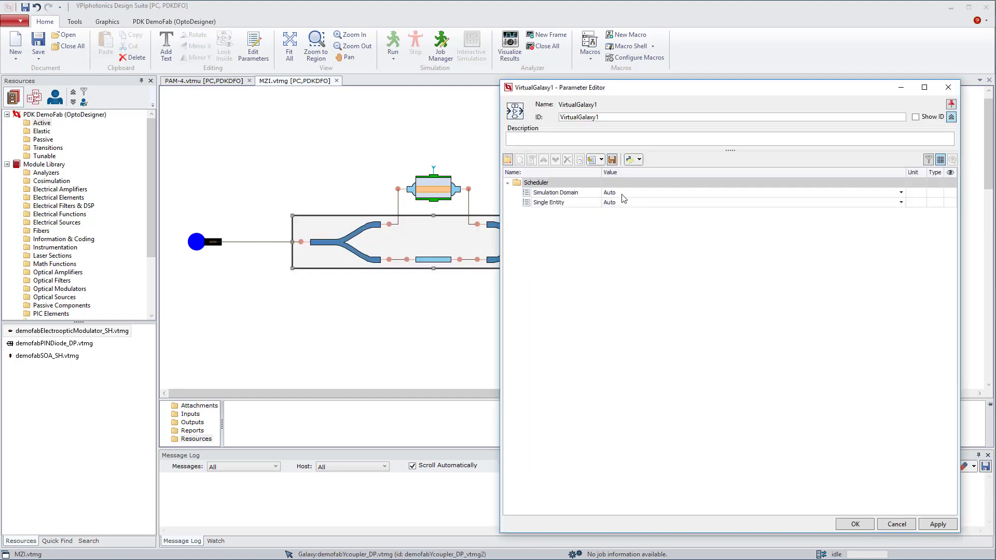
click(854, 524)
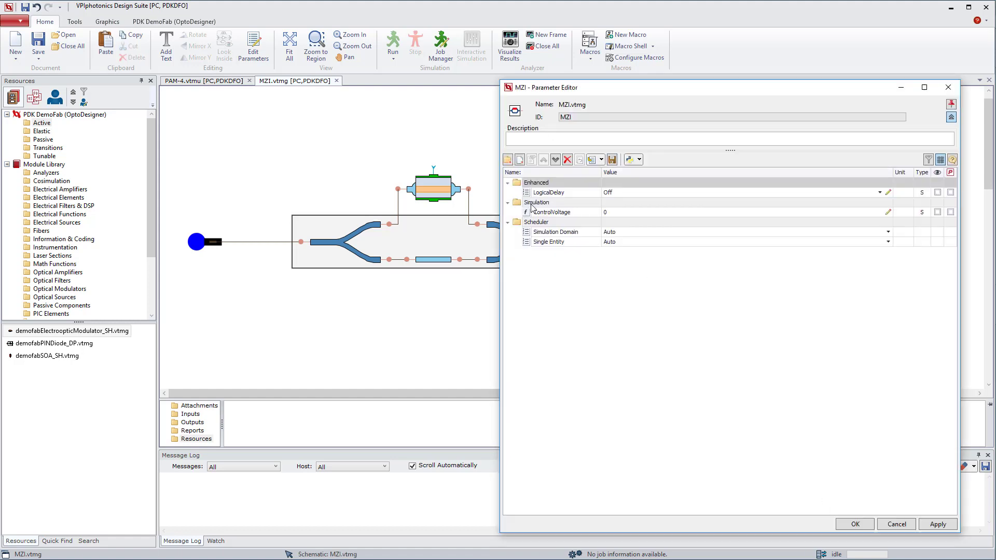
click(567, 159)
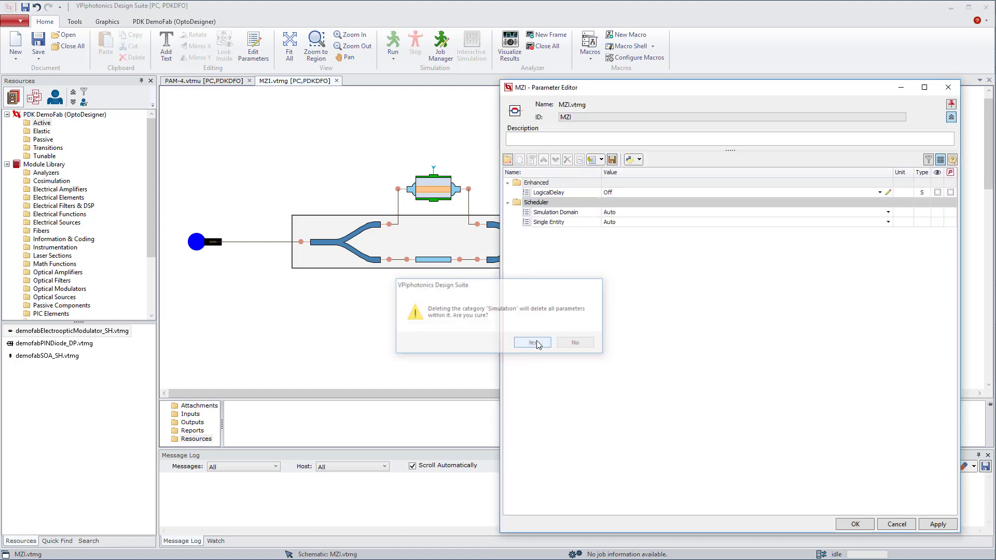
click(532, 343)
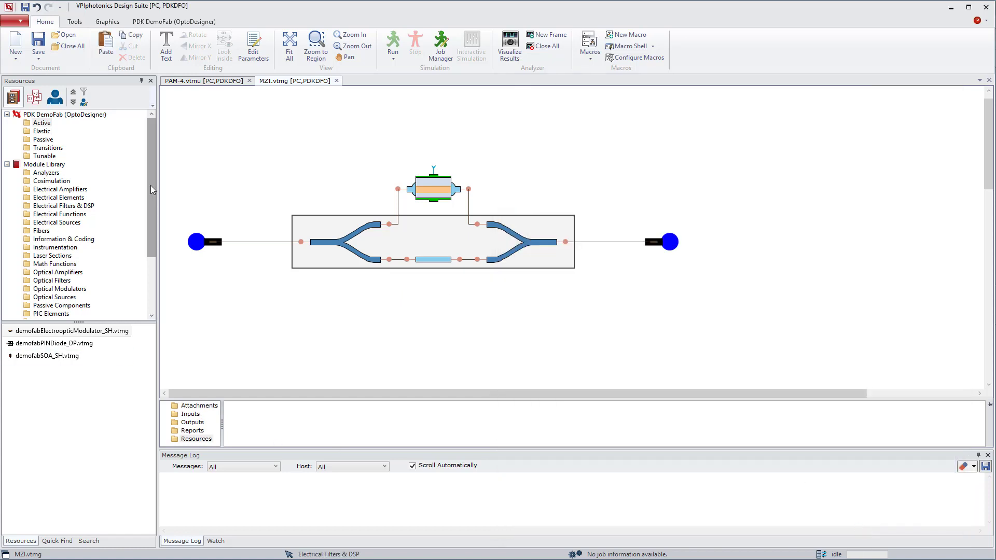
- Add a downward-rotated input port wired to the phase shifter's top control terminal
click(50, 306)
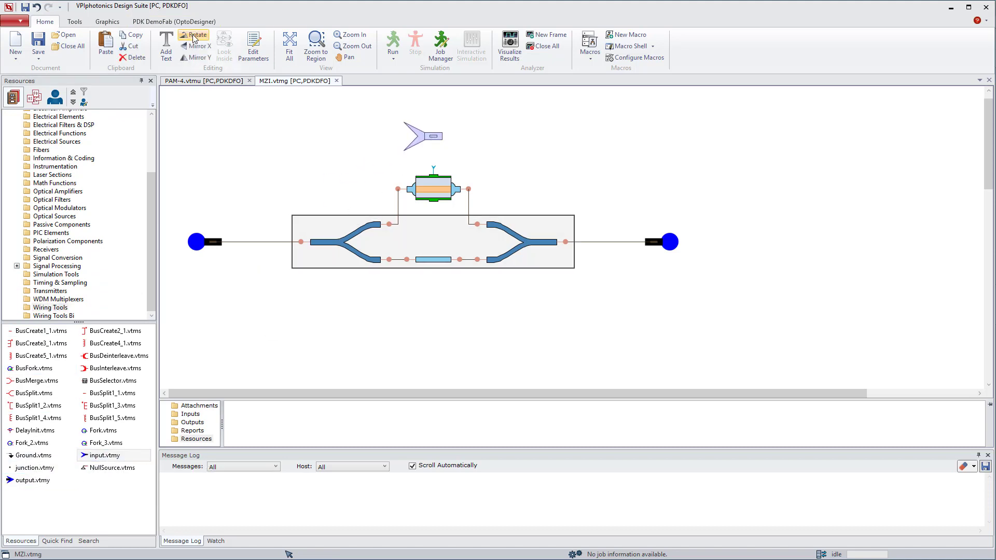
click(194, 35)
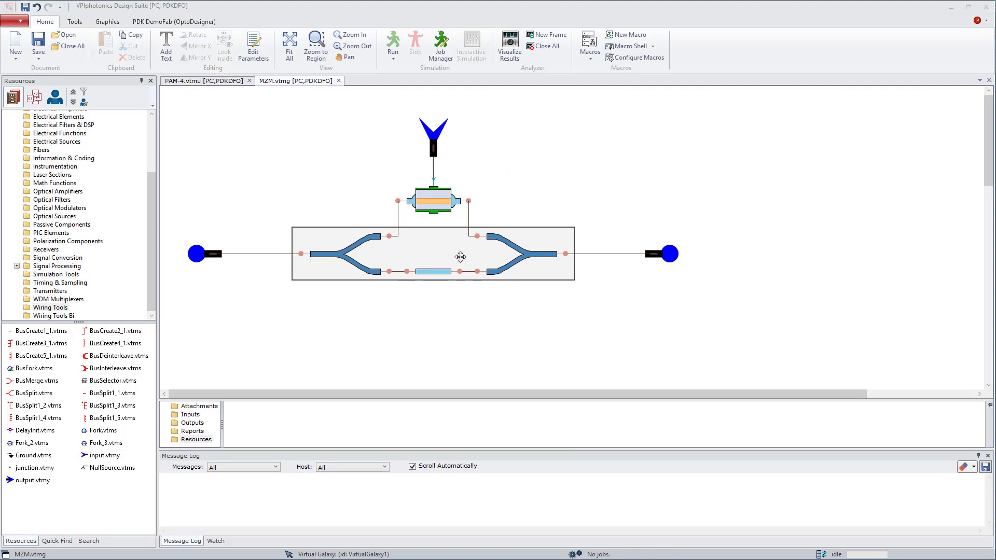
click(433, 253)
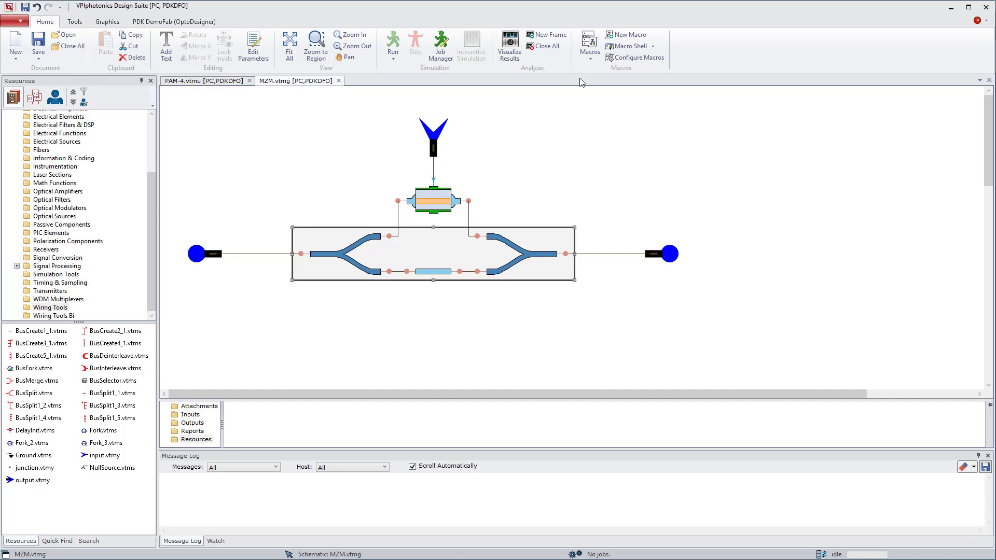
- Add SMATRIX-Domain galaxy parameters with the Enhanced category via the Macros wizard
click(589, 45)
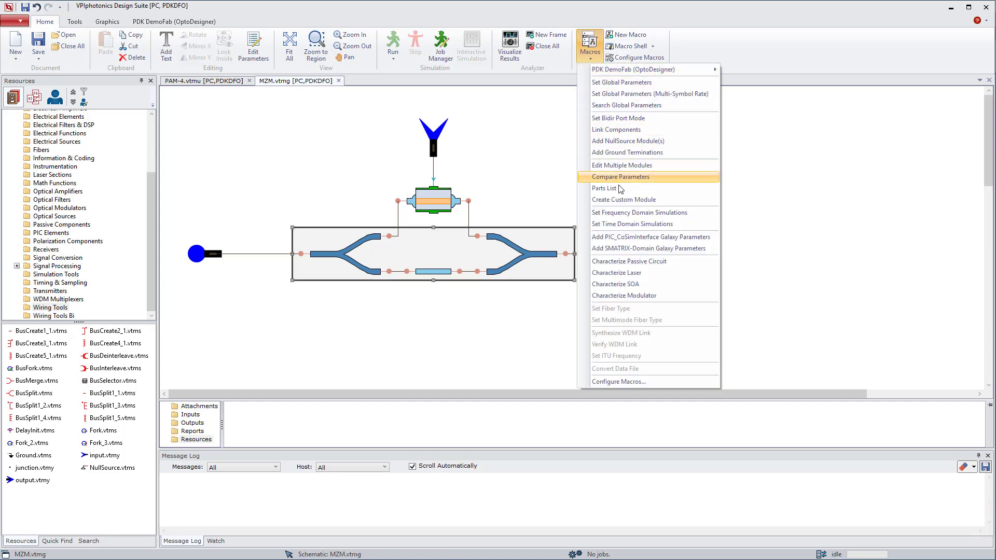
click(649, 249)
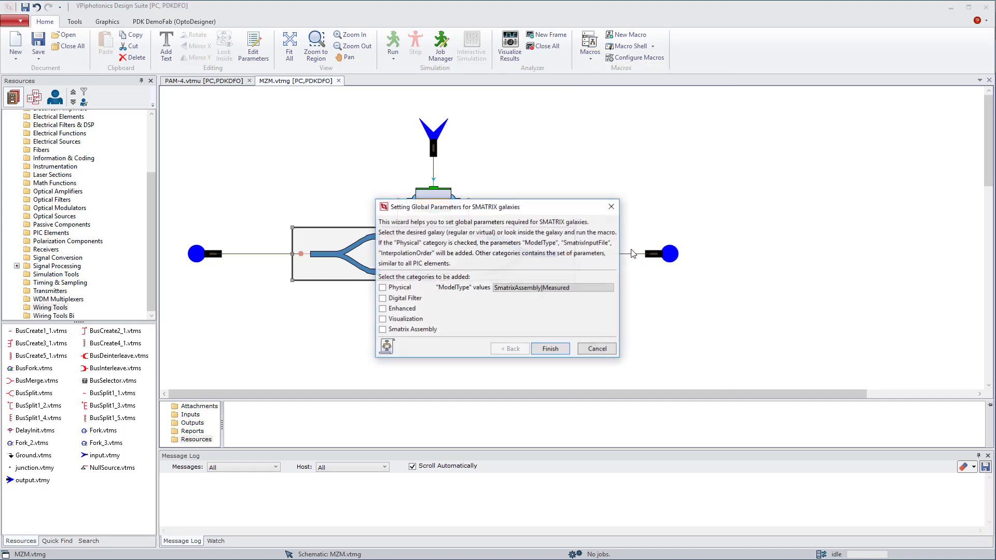
click(382, 309)
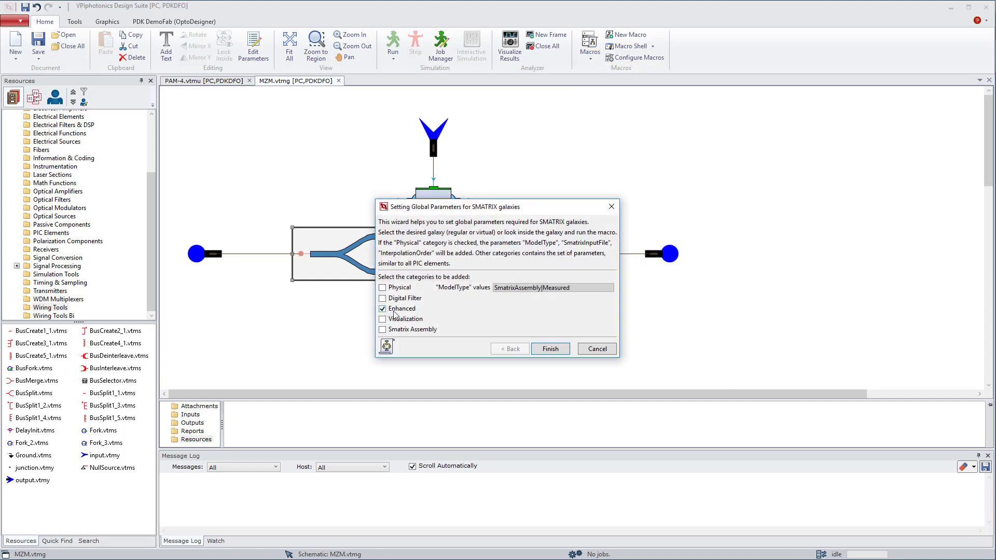
click(549, 349)
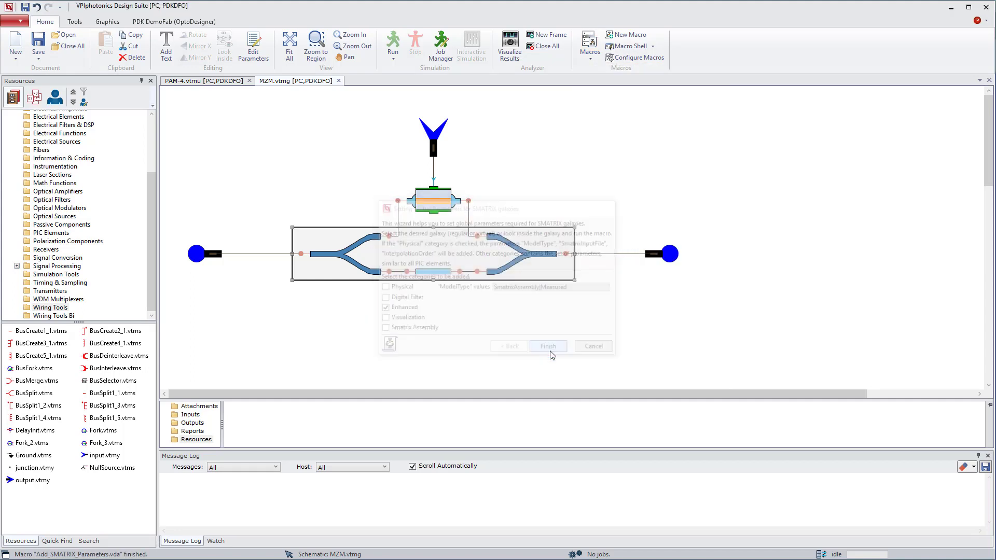
- Set the virtual galaxy's LogicalDelay parameter to On
click(548, 346)
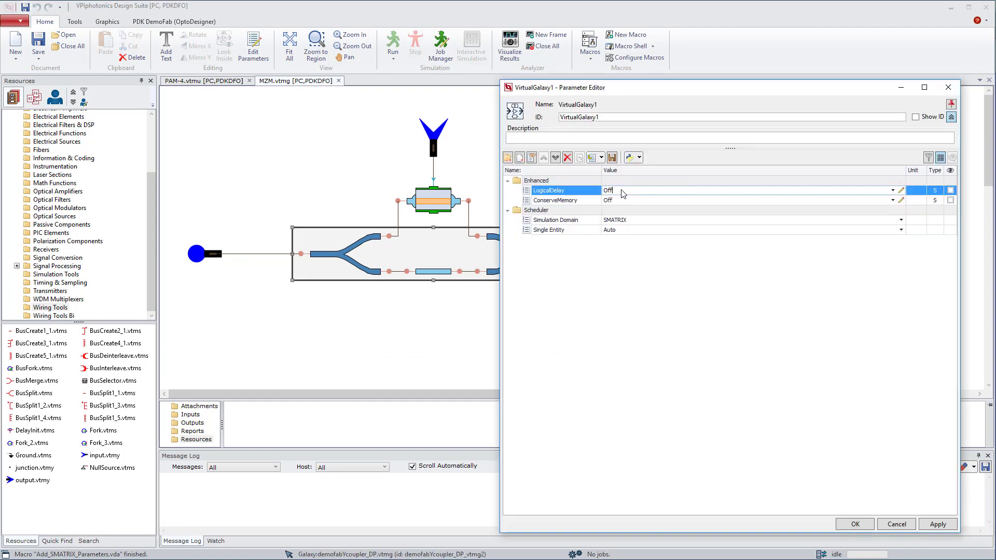
click(894, 190)
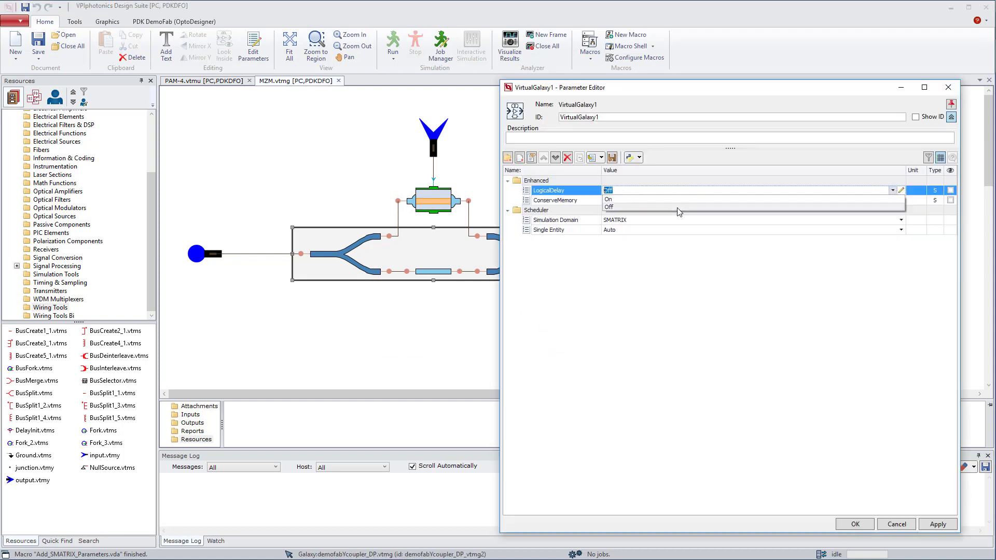
click(608, 198)
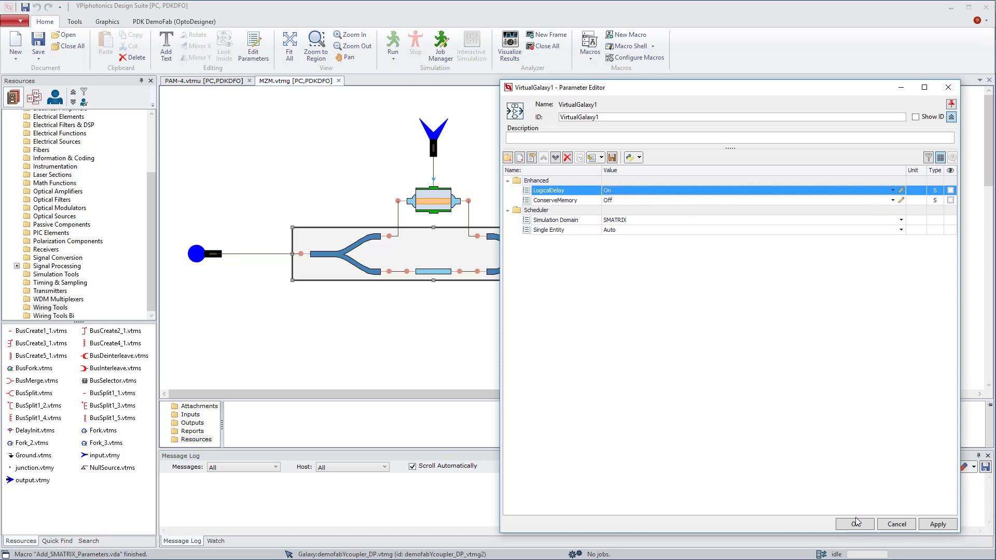
click(854, 524)
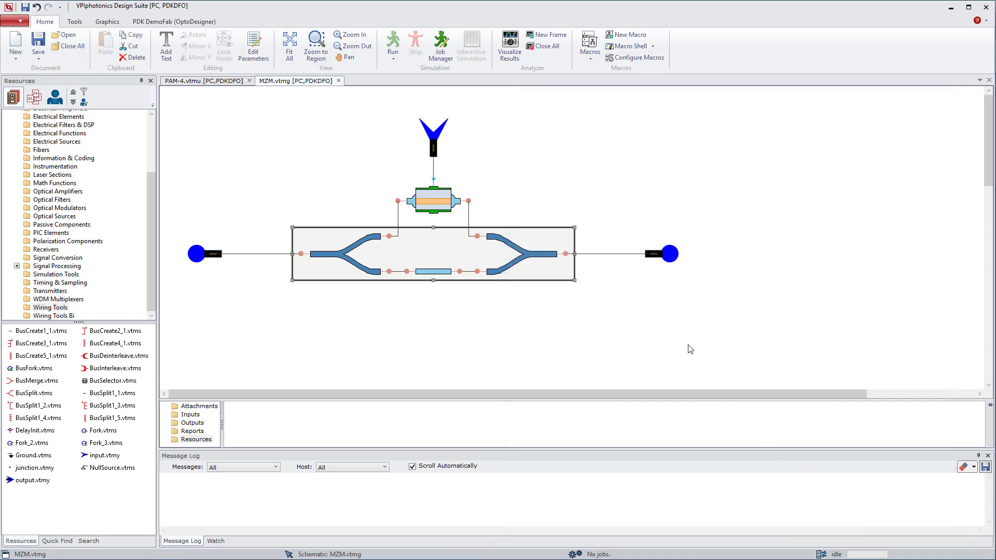
- Save the schematic under the new name MZM.vtmg in the PAM-4 project resources
click(42, 46)
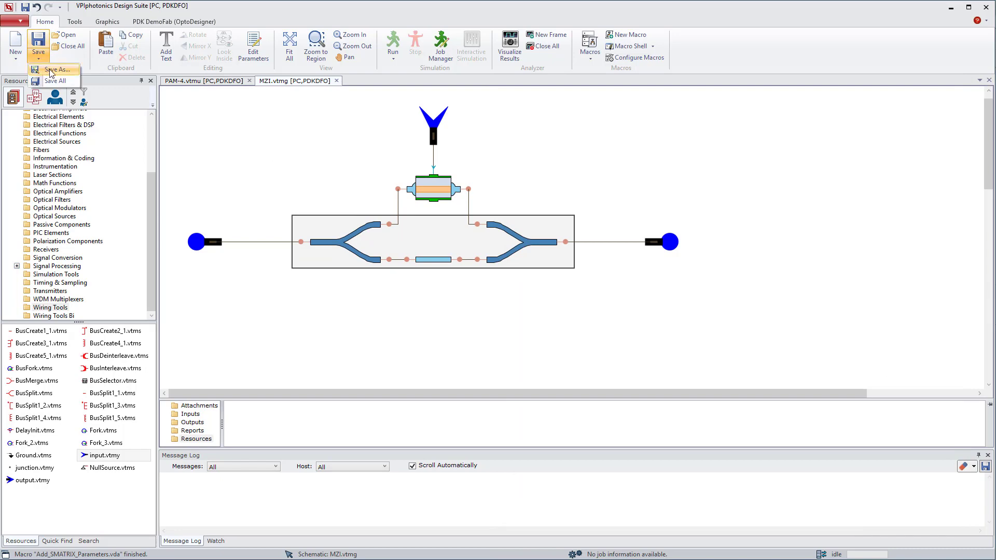
click(57, 69)
text(MZM.vtmg)
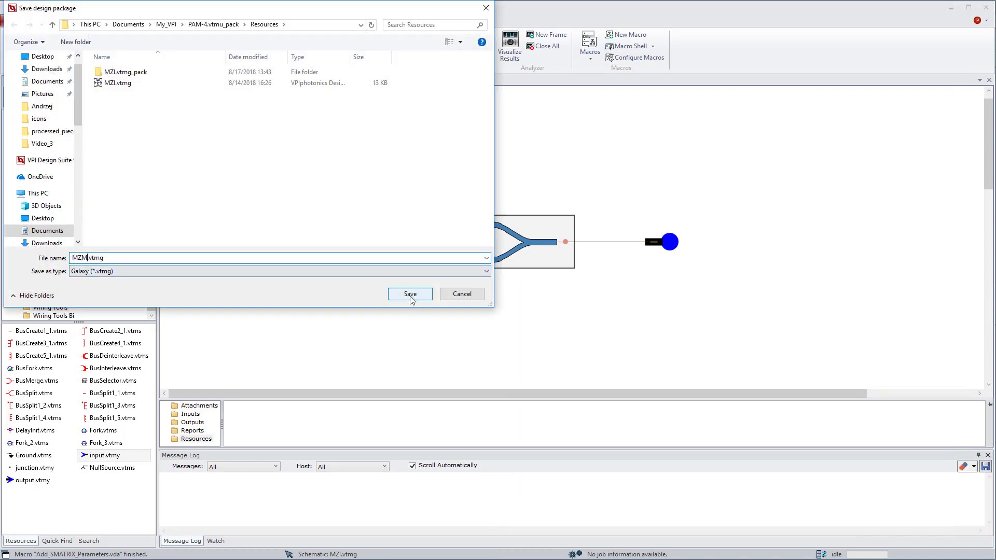
click(410, 295)
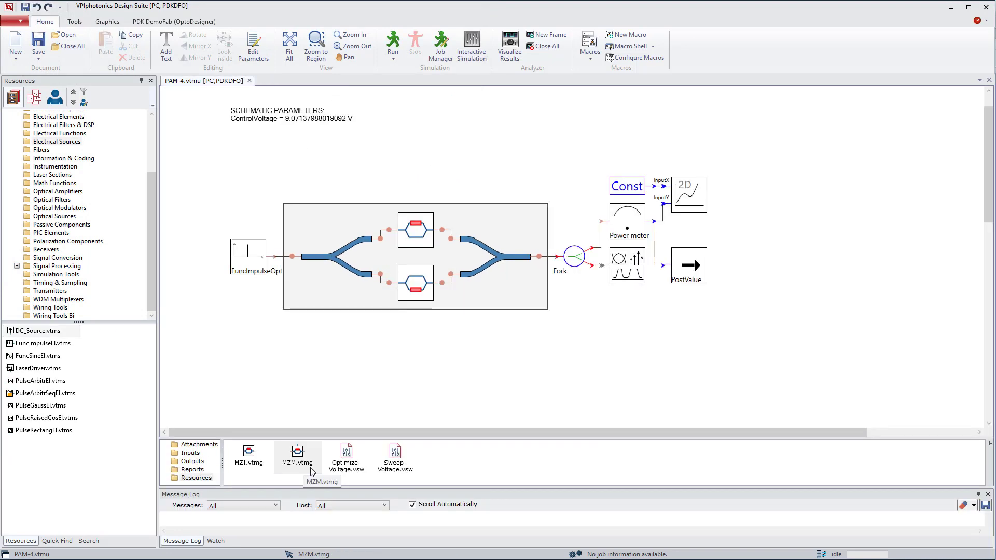
- Reposition an MZM module and wire the lower interferometer arm to the lower MZM
click(415, 230)
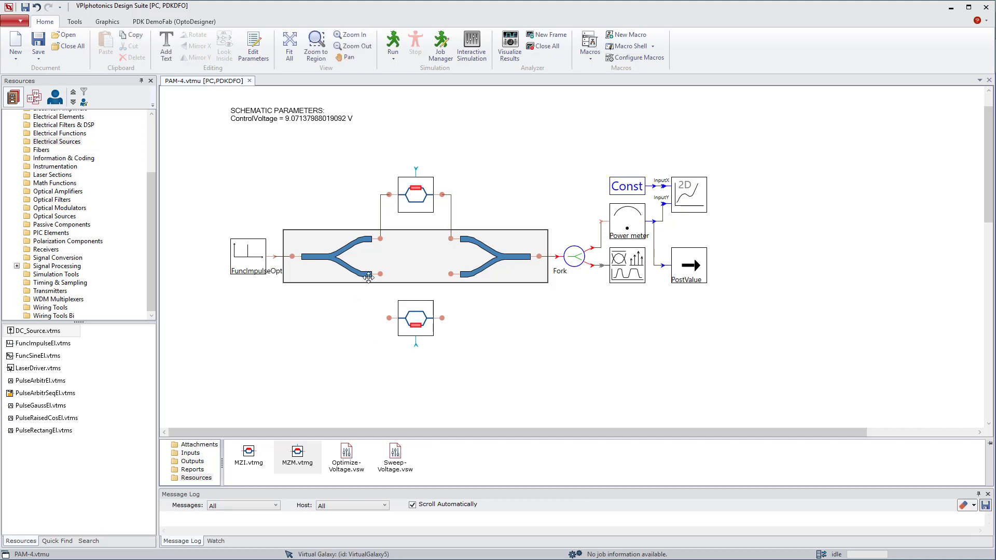
drag(380, 275, 387, 318)
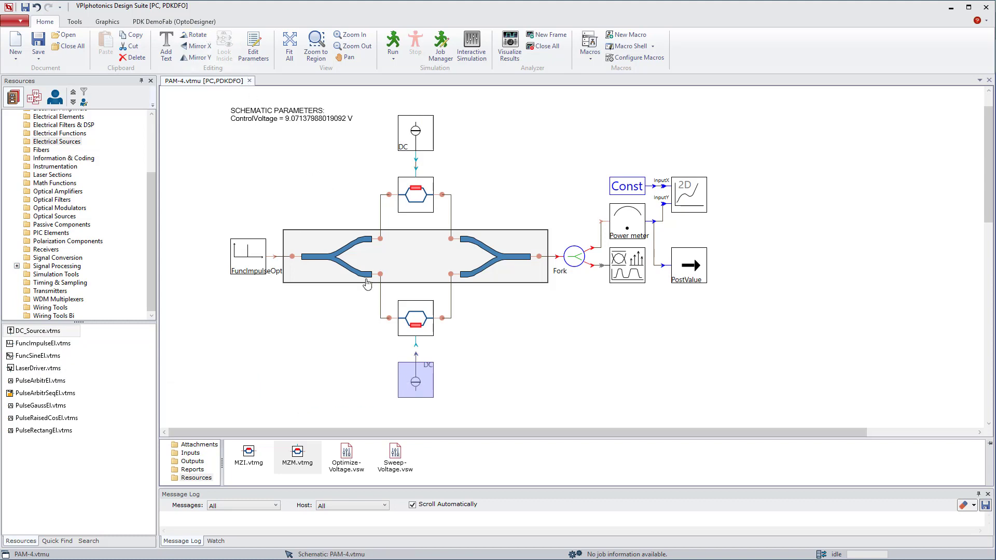
- Set the upper DC source's Amplitude to ControlVoltage in its parameter editor
click(416, 380)
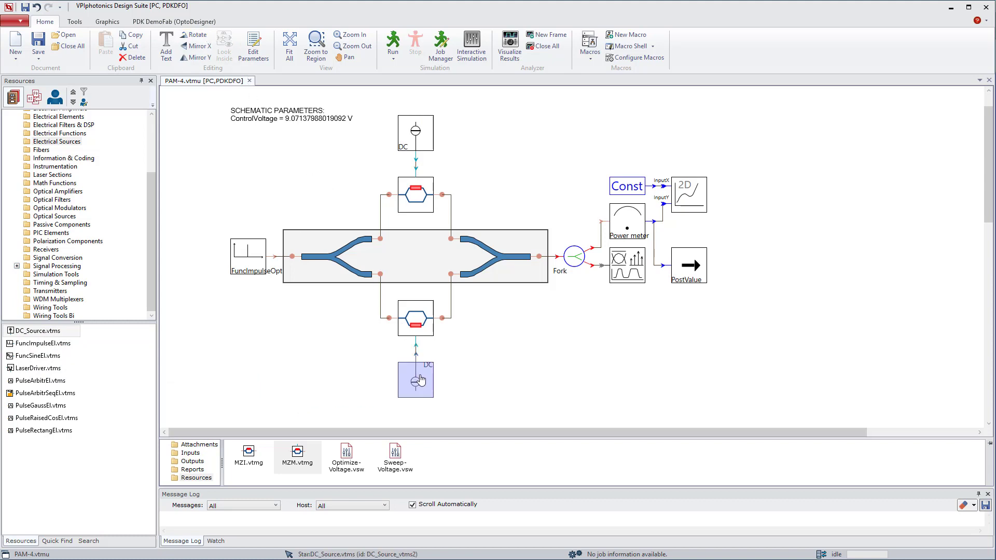
click(415, 132)
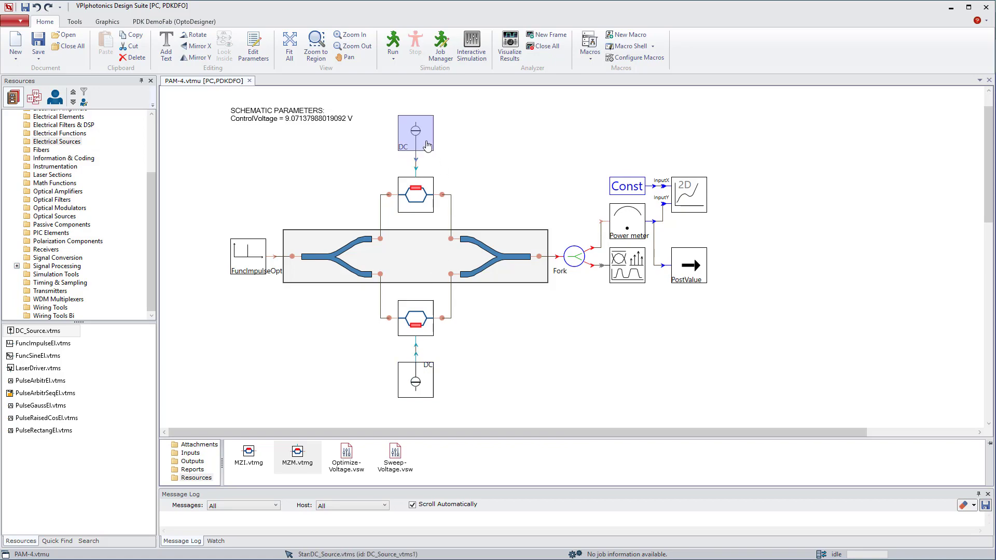
double_click(415, 134)
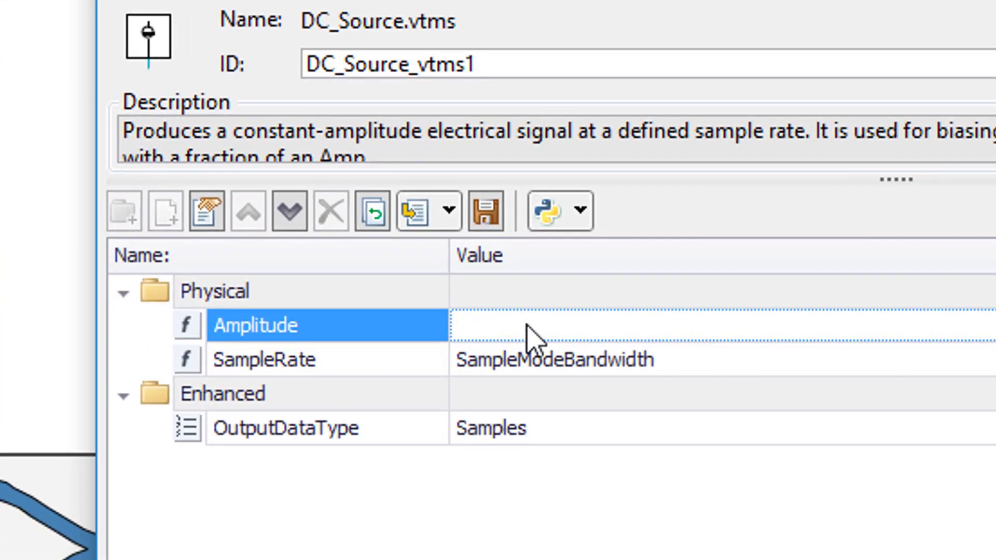
text(Control)
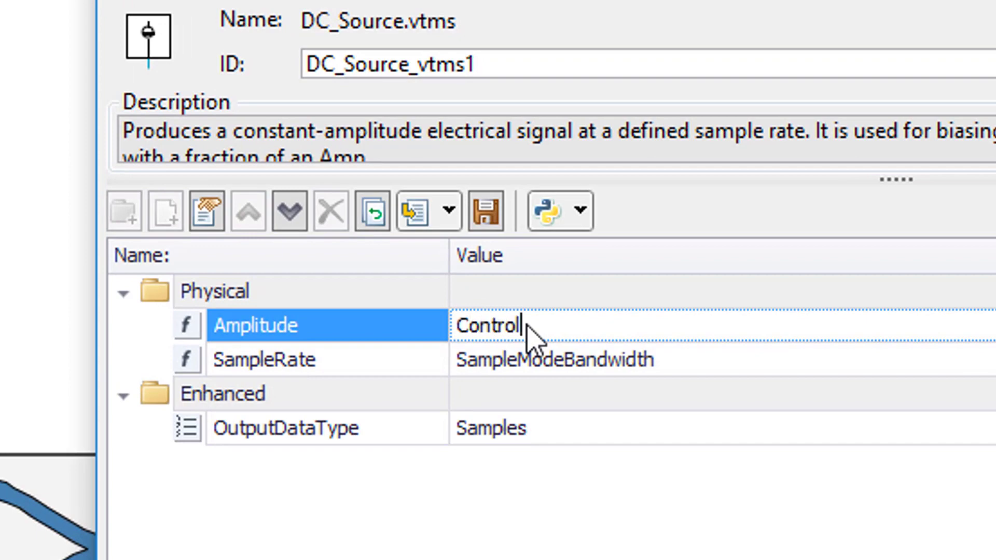
text(Voltage)
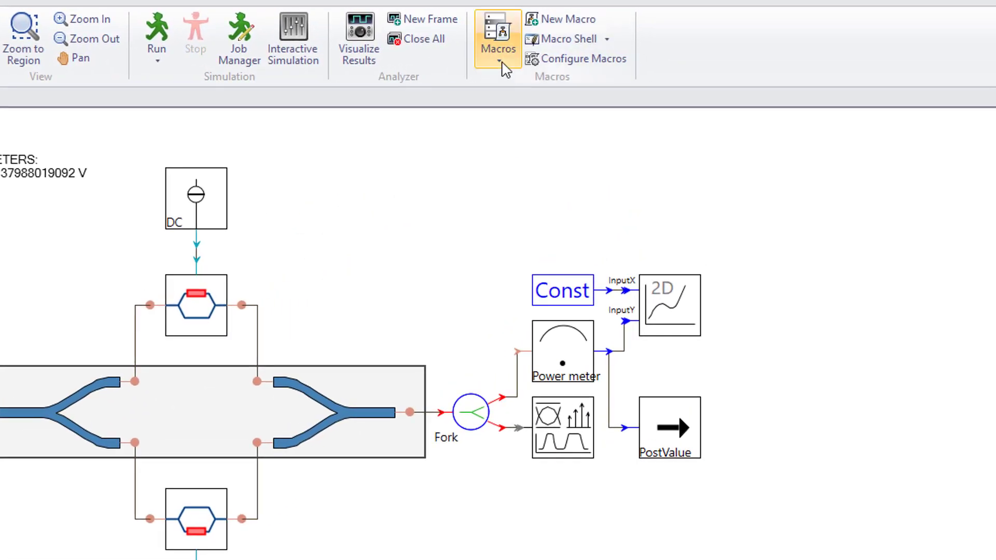
- Run the Set Time Domain Simulations macro with sample rate 512 and virtual galaxies enabled
click(498, 40)
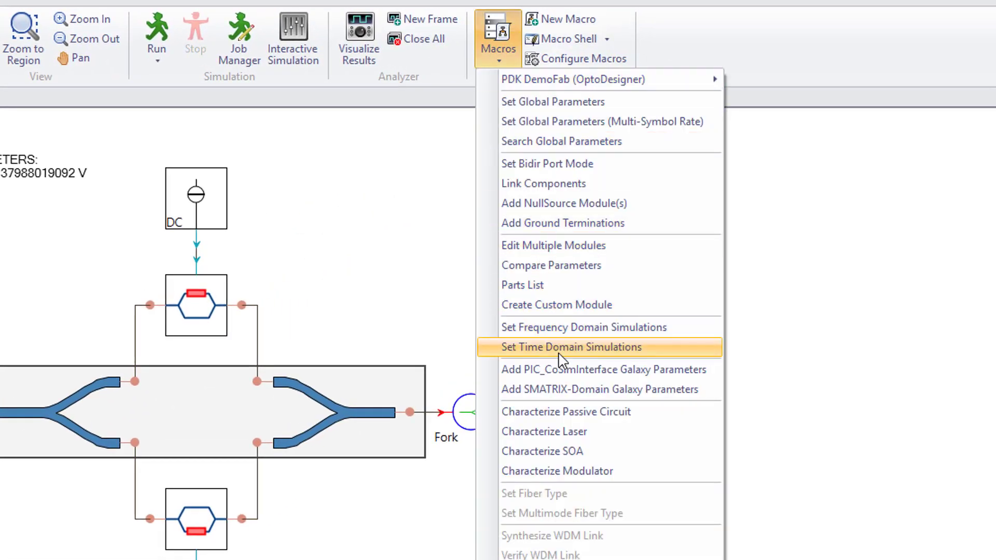
click(570, 347)
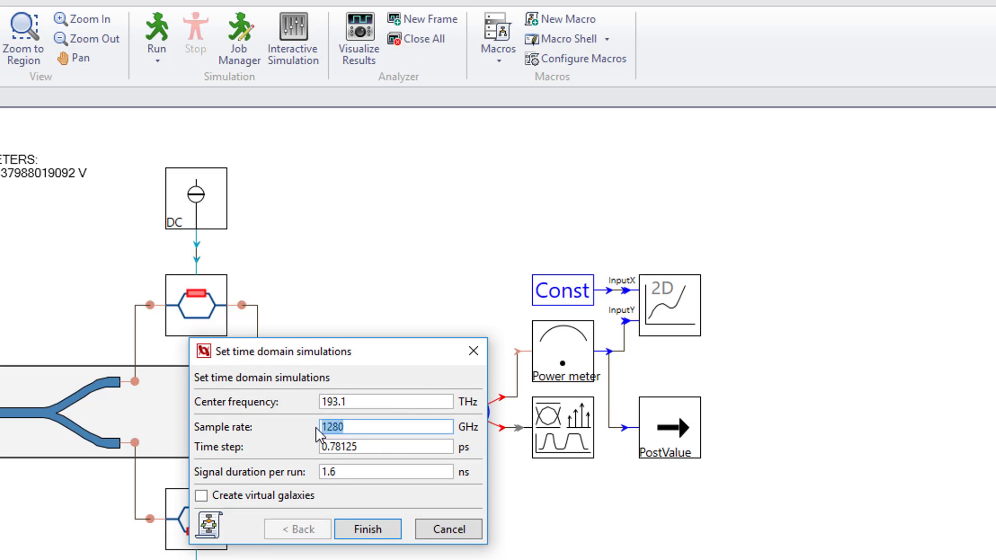
text(512)
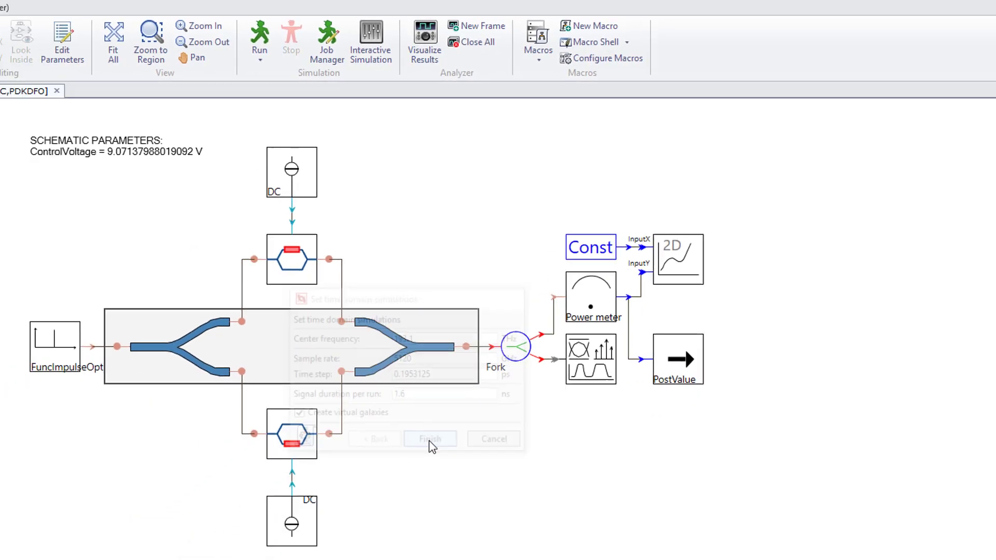
click(430, 439)
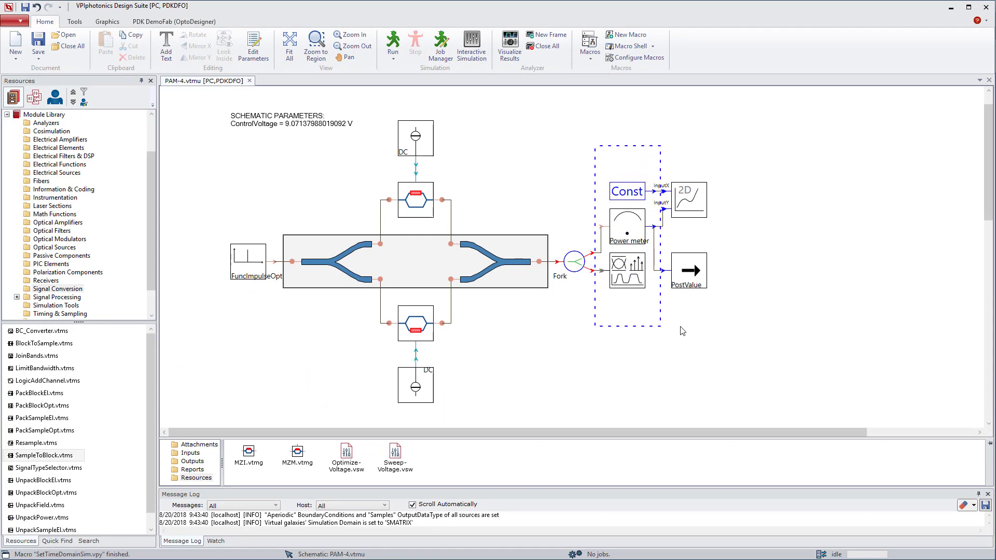
- Shift the analyzer group right and drop SampleToBlock onto the Fork–Power meter branch
click(627, 226)
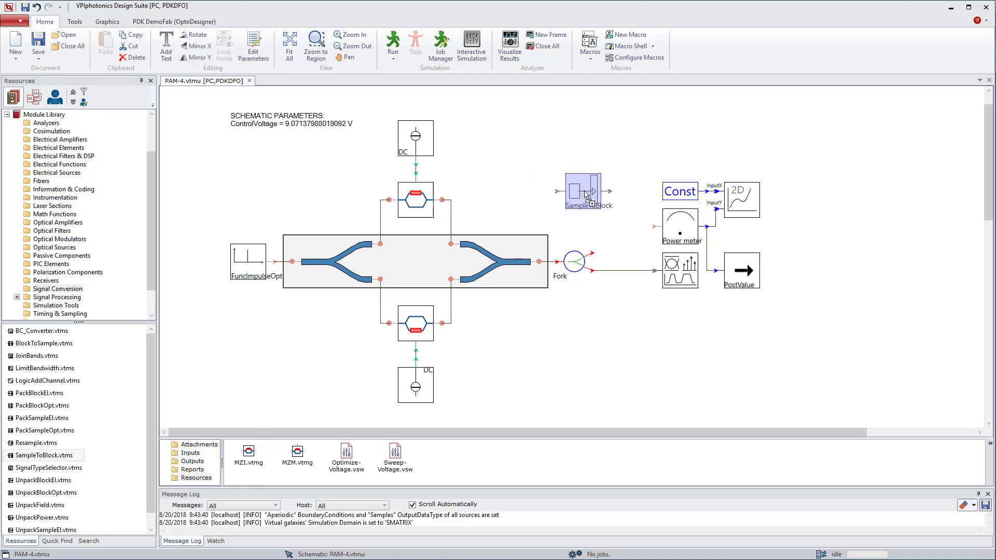
drag(583, 191, 619, 226)
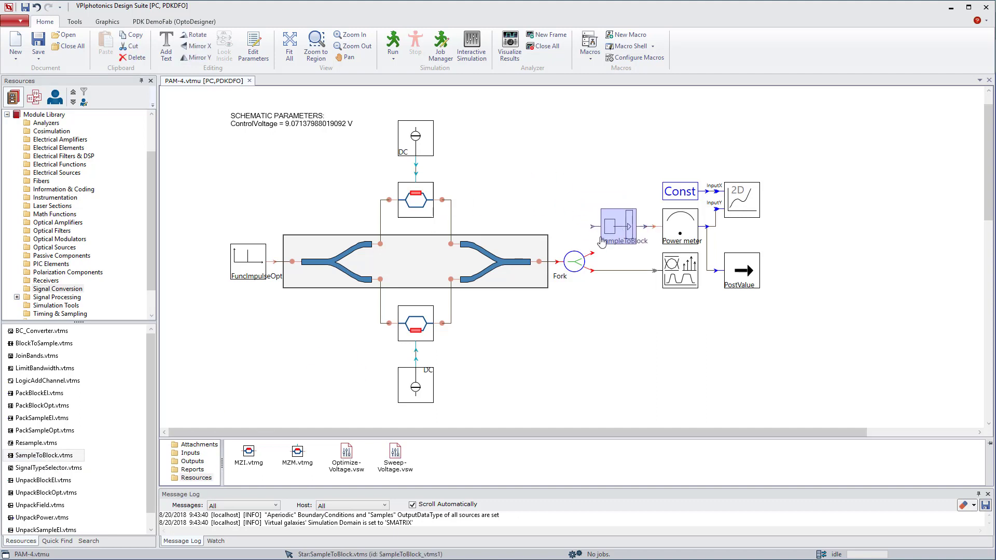
click(595, 229)
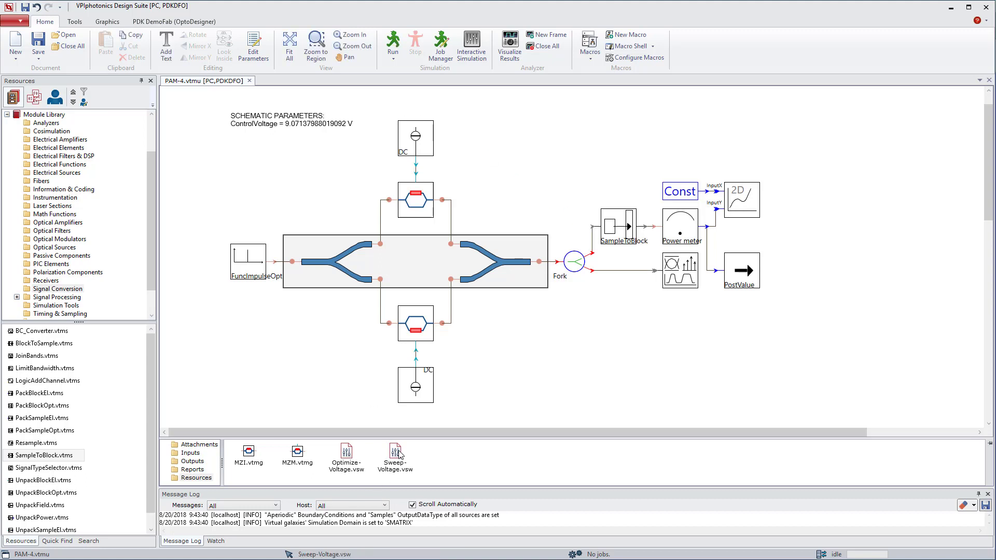
double_click(396, 456)
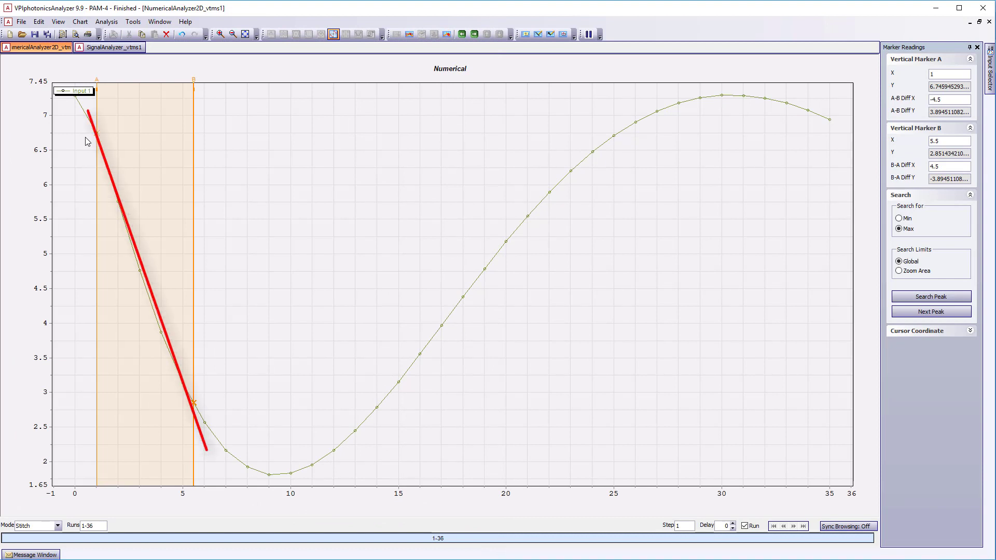
mouse_move(90, 149)
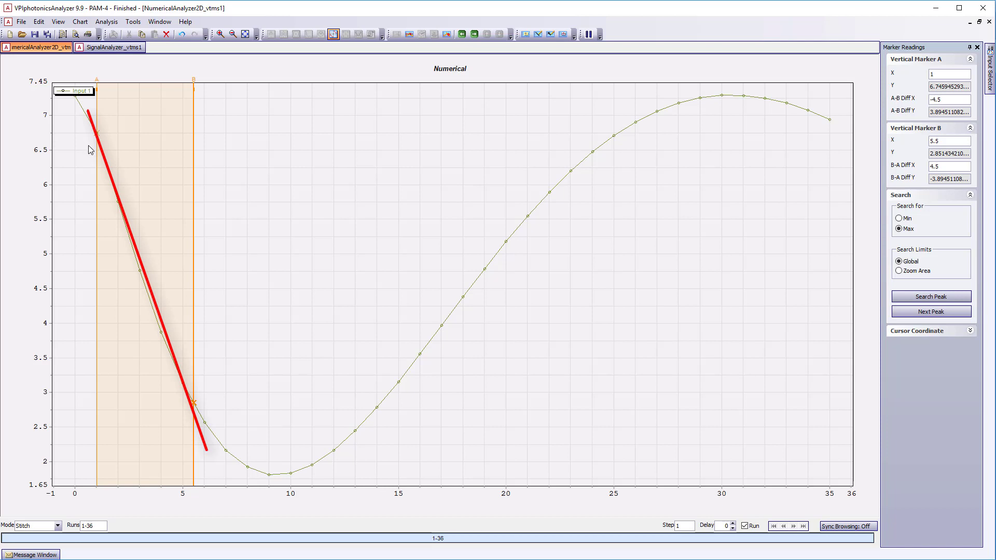
mouse_move(113, 223)
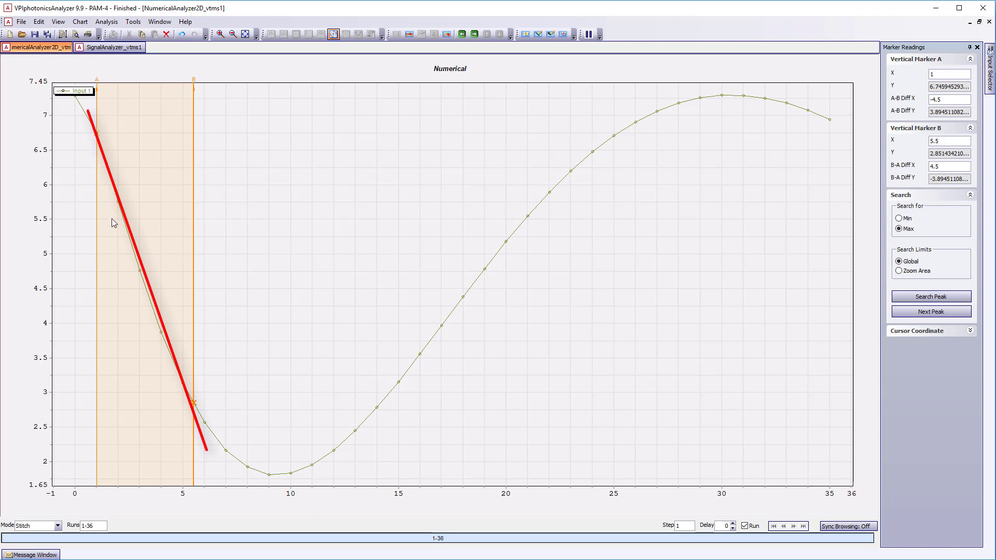
mouse_move(135, 275)
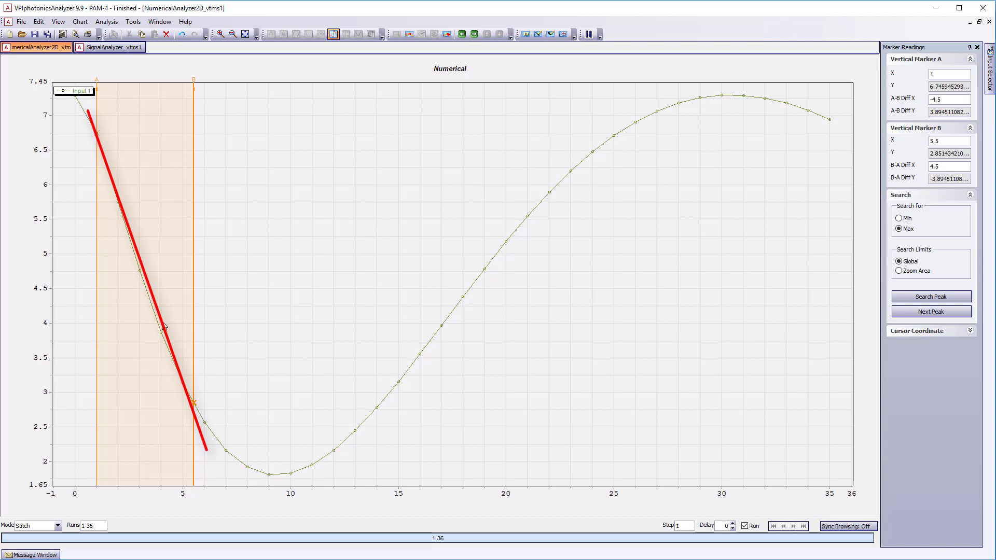
mouse_move(173, 365)
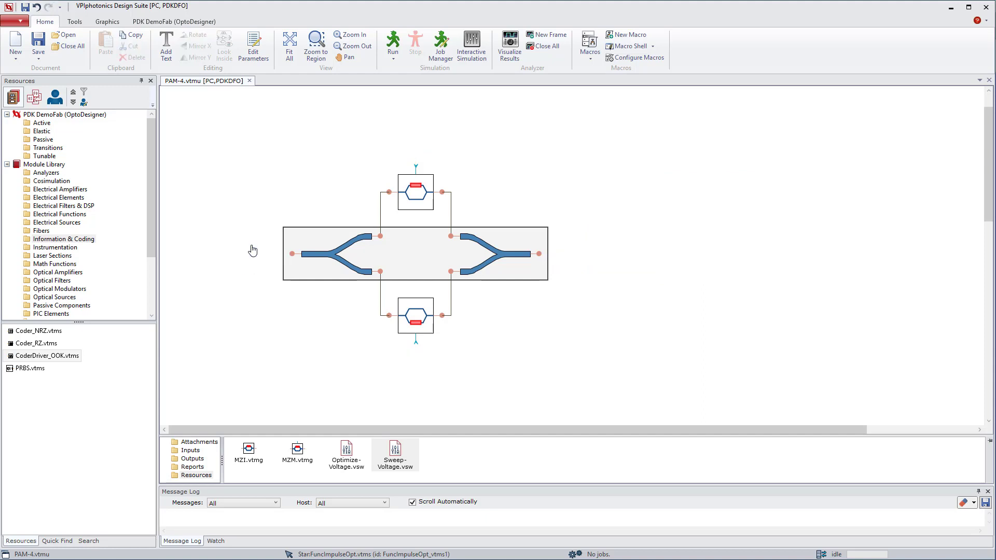
- Place two PRBS sources above and below the modulator and add an OOK coder-driver
click(31, 369)
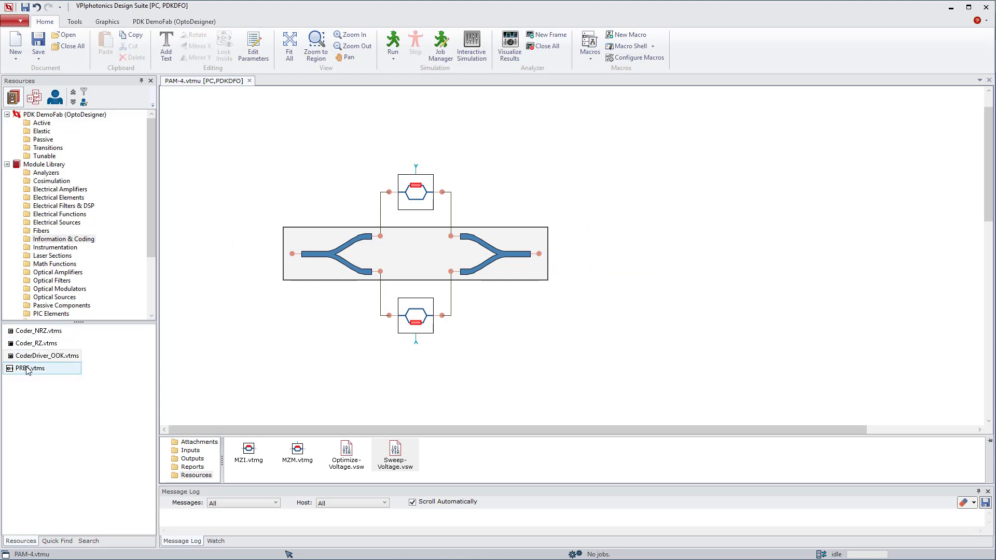
drag(29, 369, 337, 157)
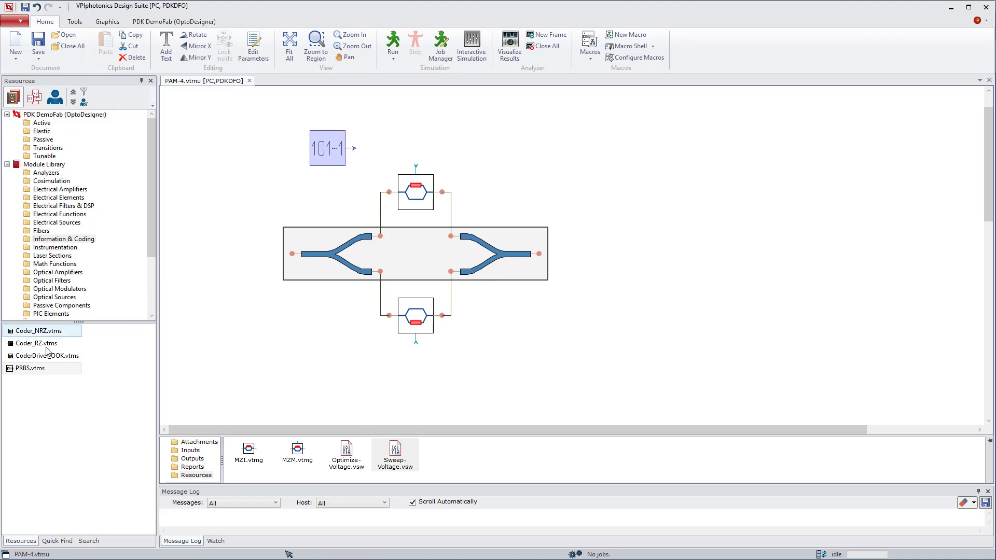
drag(328, 148, 327, 370)
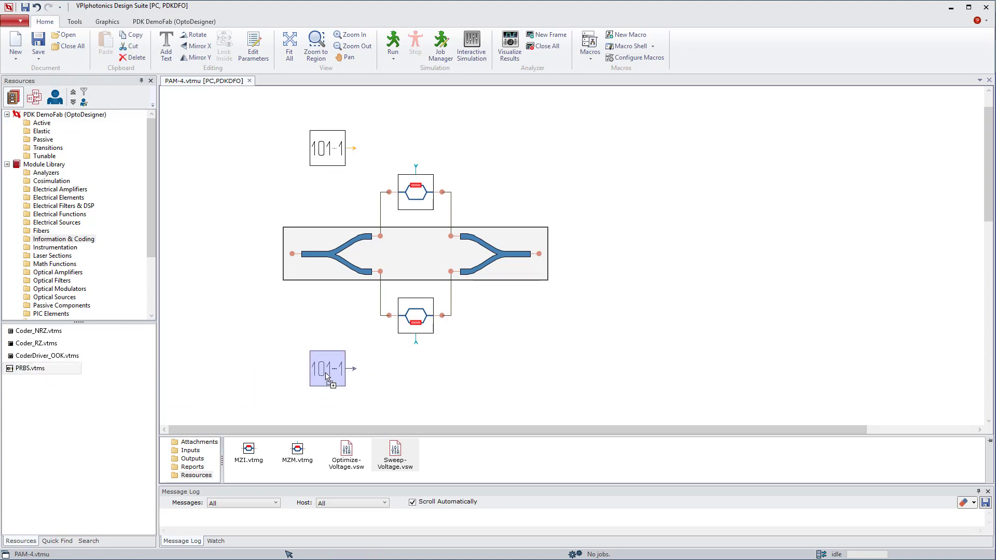
click(45, 356)
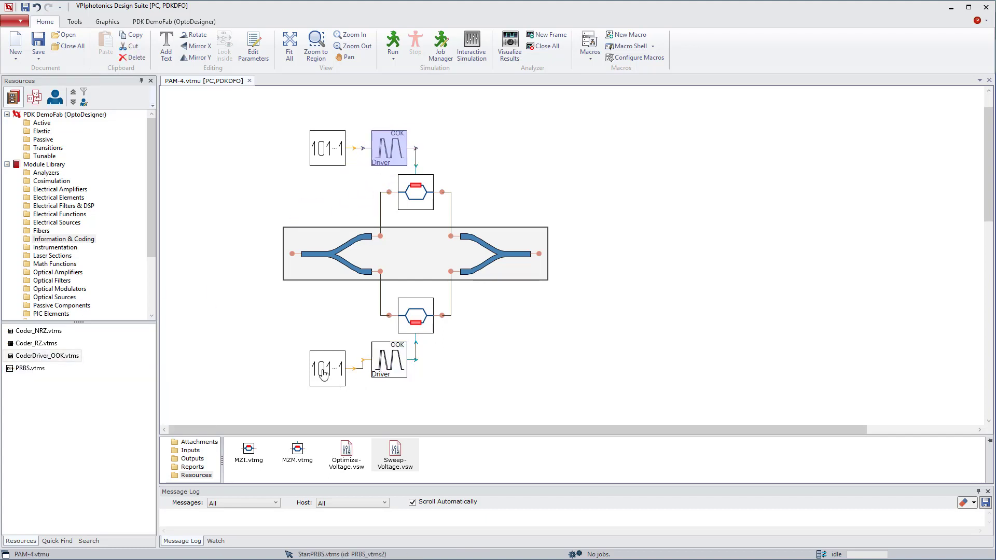
- Place a CW laser from Optical Sources to the left of the modulator
click(326, 360)
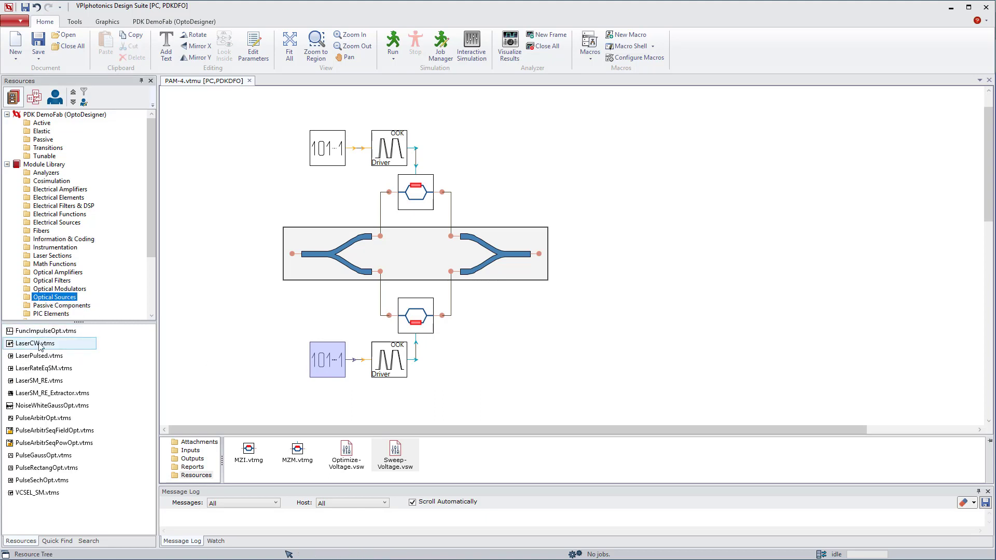
drag(35, 343, 248, 254)
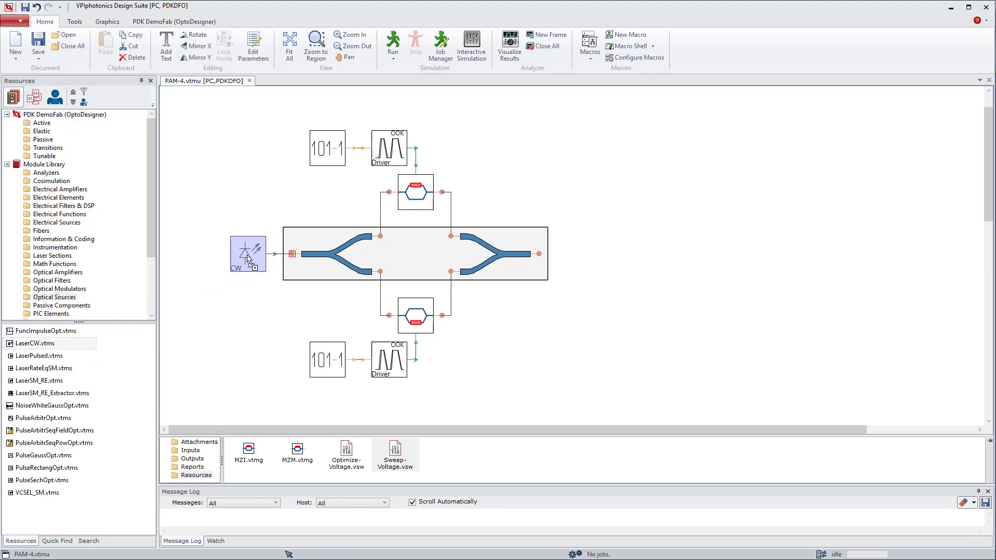
click(46, 172)
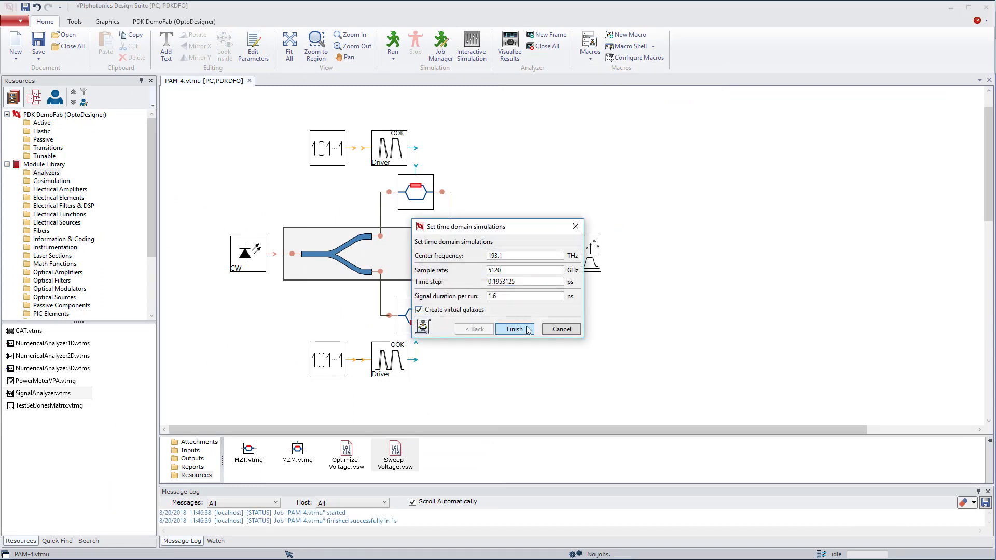
- Finish the time-domain simulation settings and run the PAM-4 schematic
click(514, 329)
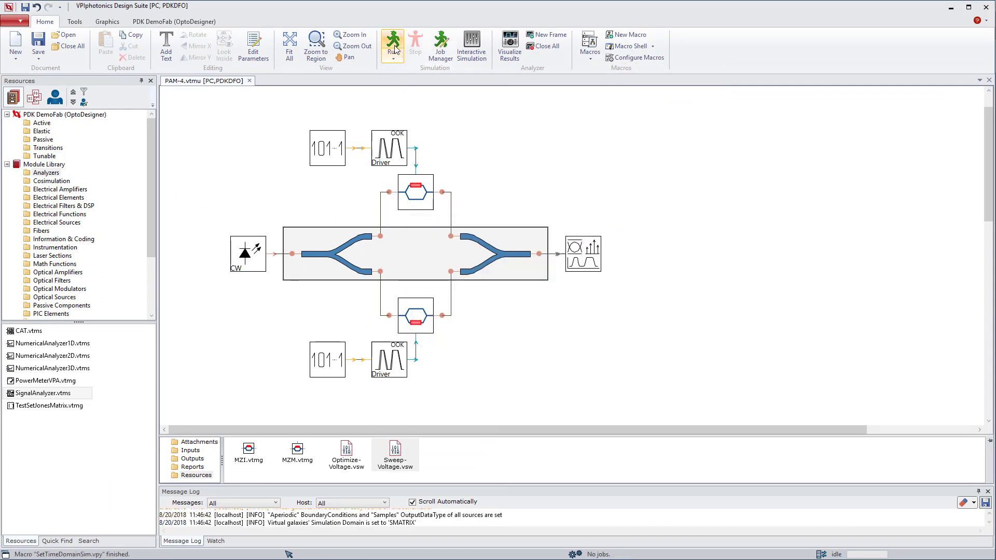
click(392, 45)
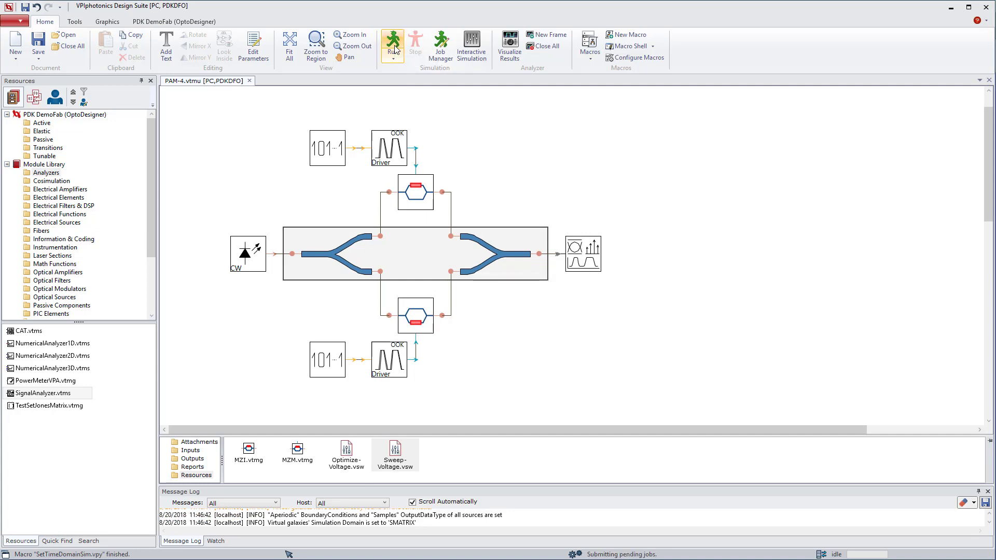
click(392, 44)
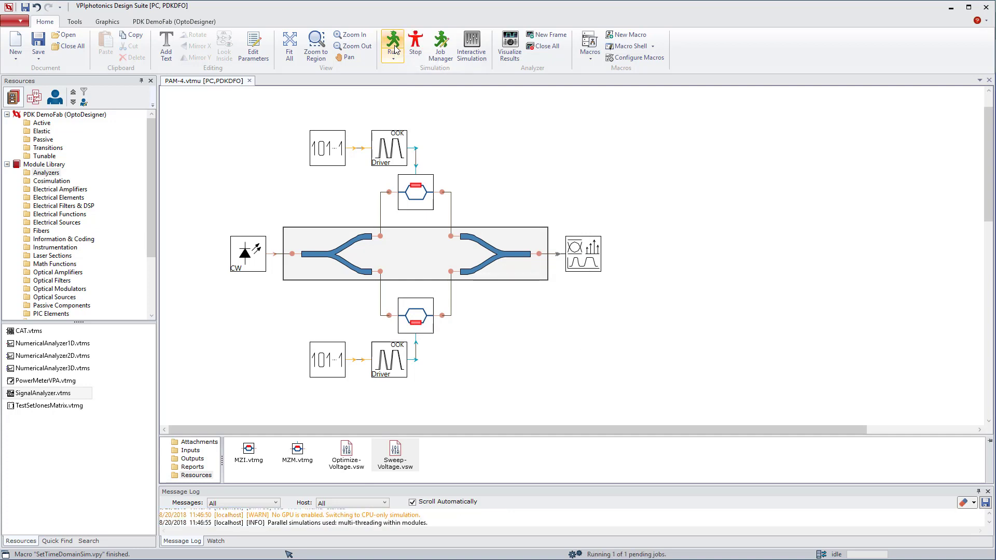
- Show the eye diagram and set Bit Rate Def to a manual bit rate of 80e9
click(393, 41)
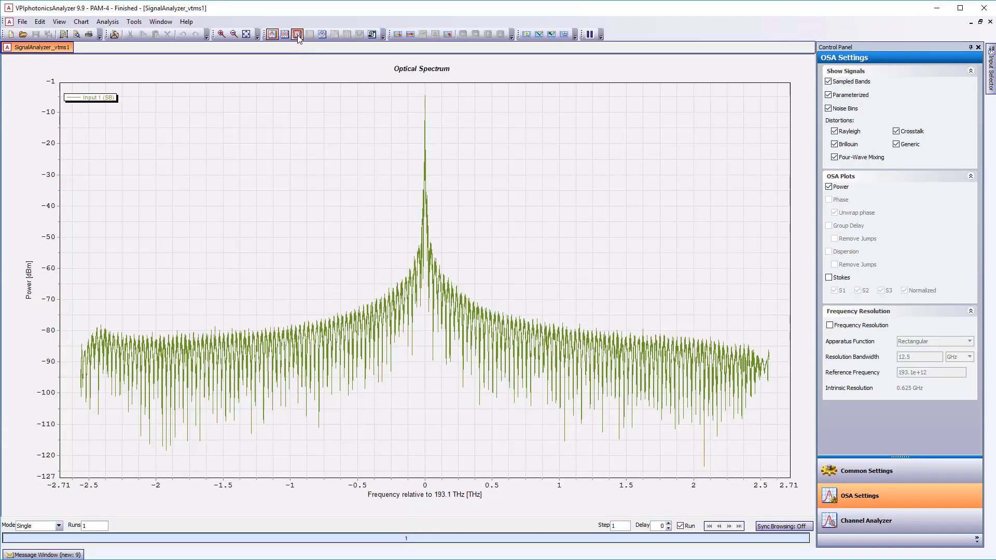
click(297, 34)
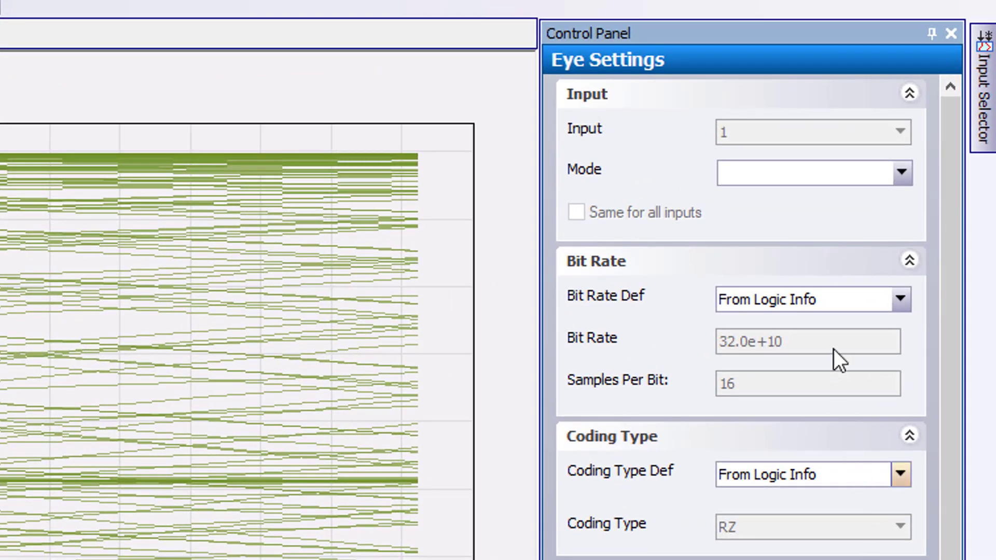
click(900, 300)
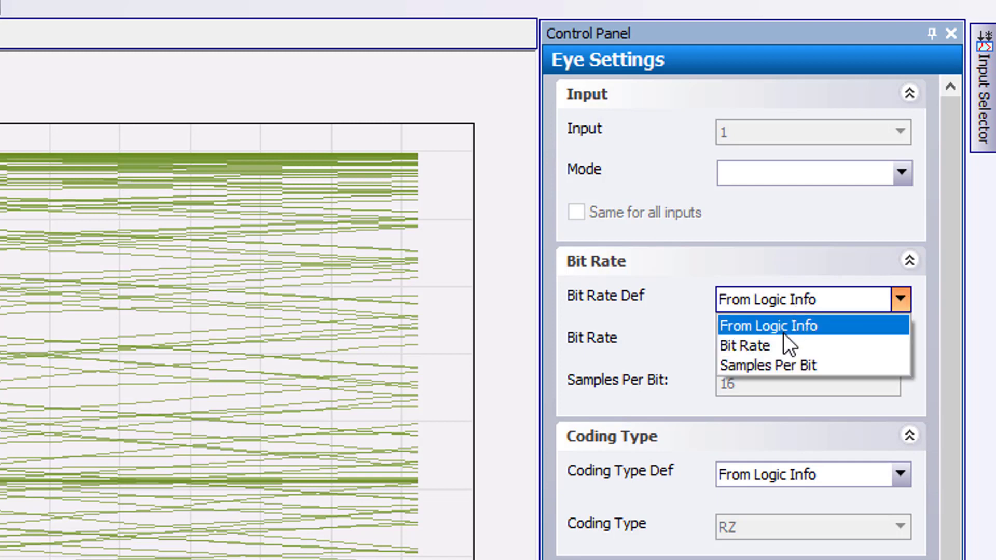
click(744, 345)
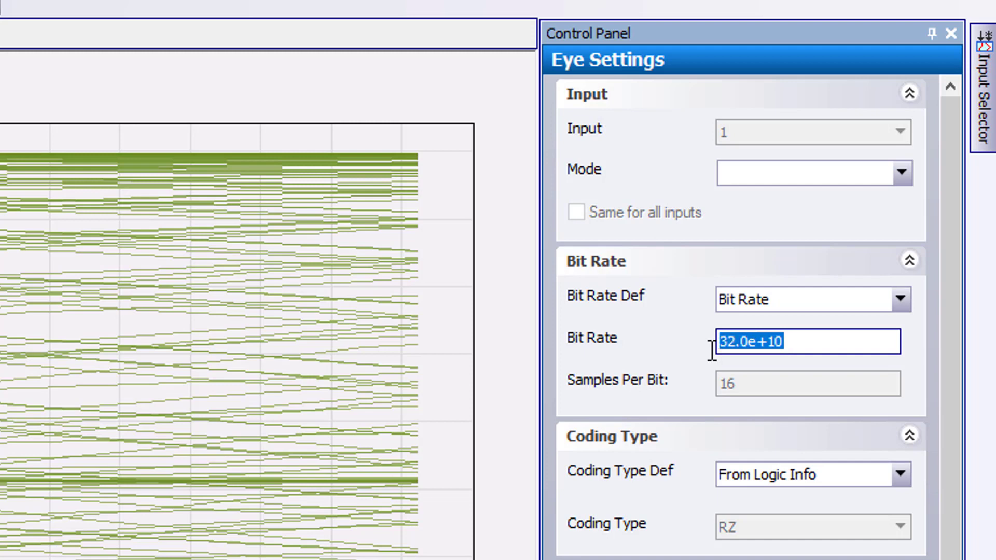
text(10)
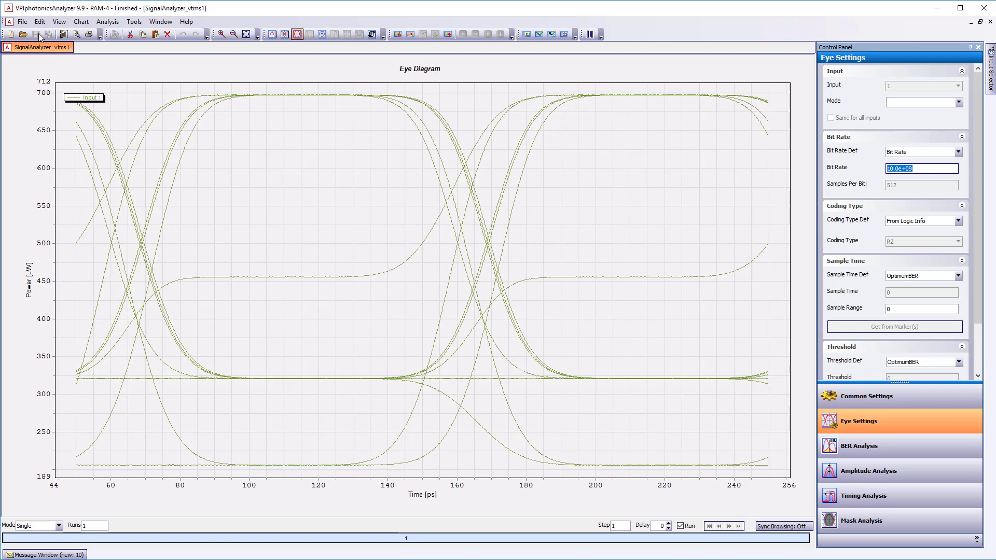
mouse_move(22, 35)
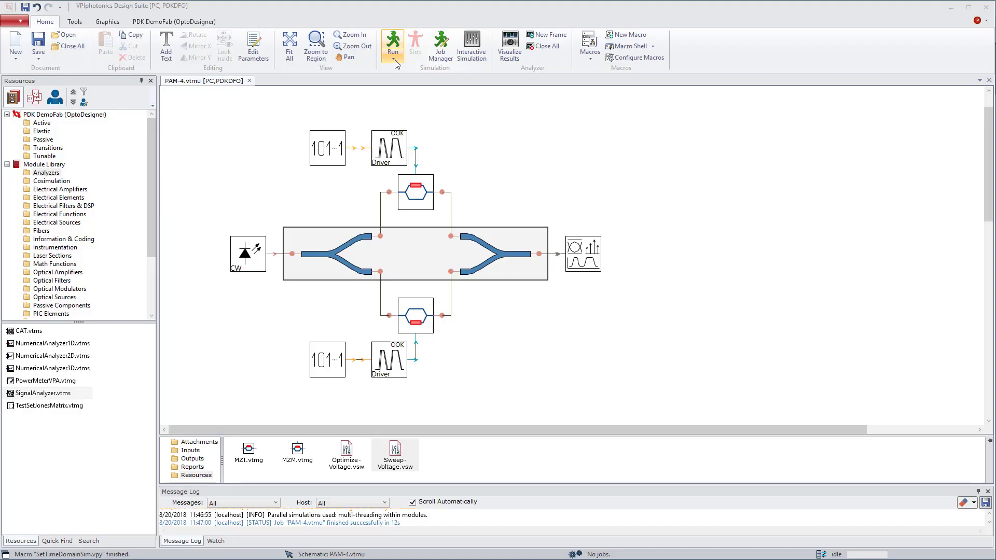
mouse_move(393, 46)
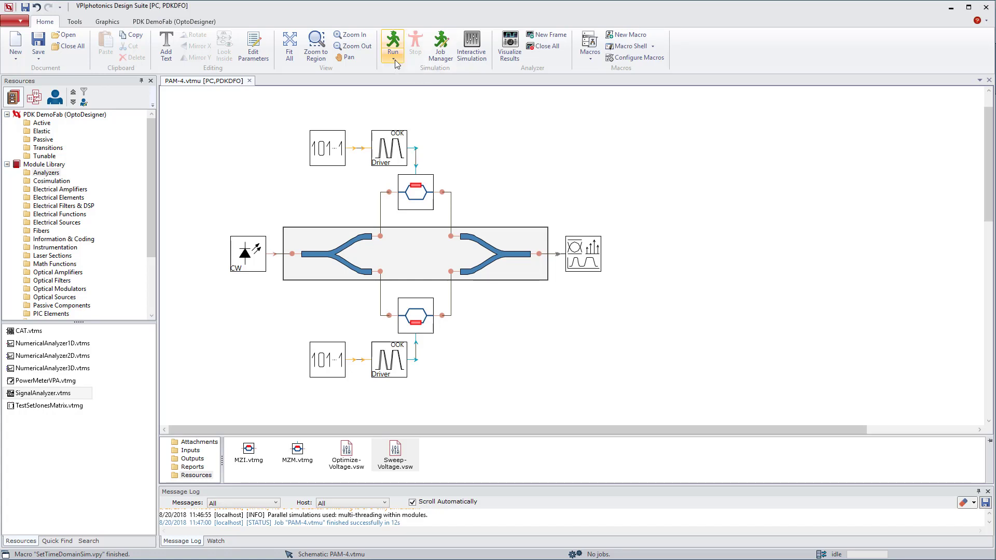
mouse_move(393, 45)
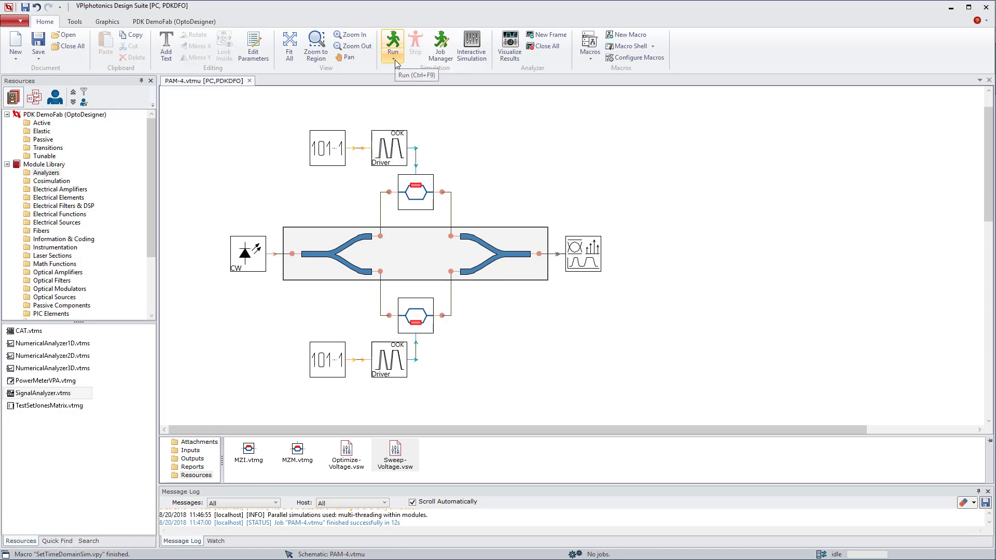
- Submit the simulation job with Runs set to 10
click(392, 43)
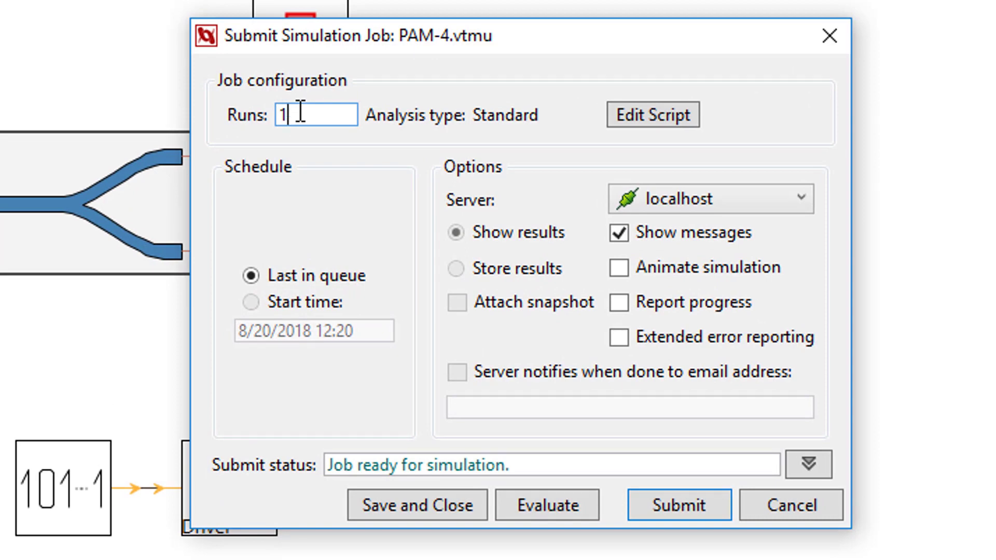
click(678, 505)
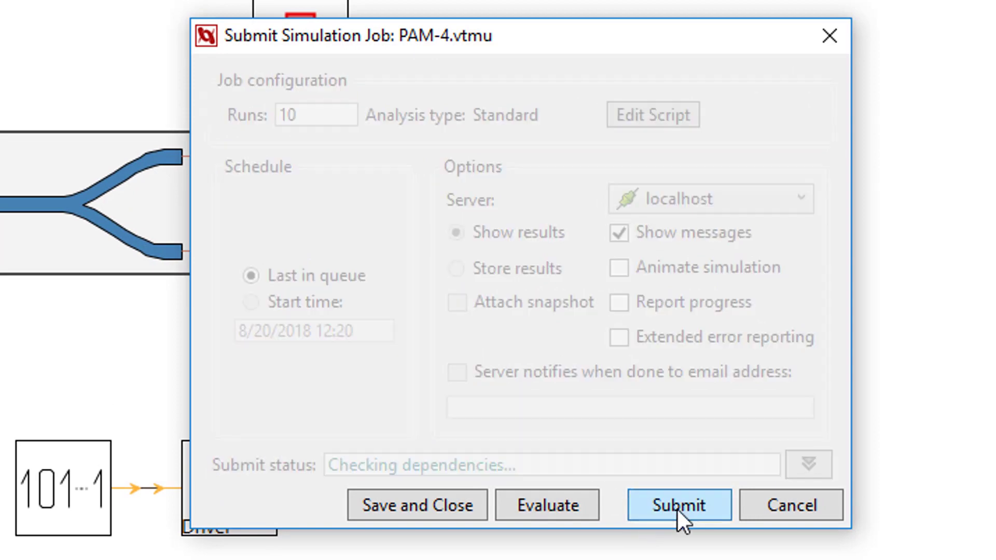
click(679, 505)
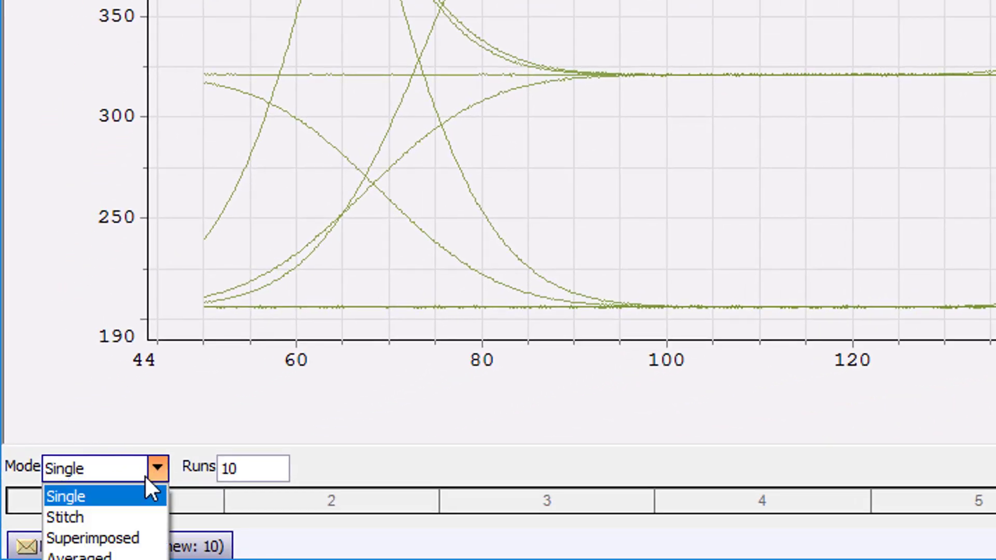
- Switch the eye-diagram Mode to Stitch and select the first run number in the Runs range
click(63, 516)
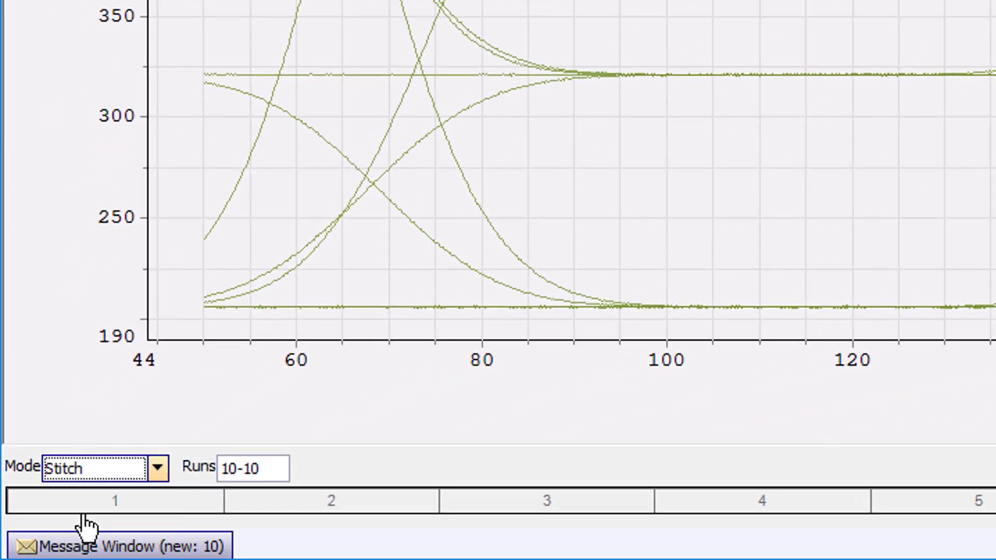
click(253, 469)
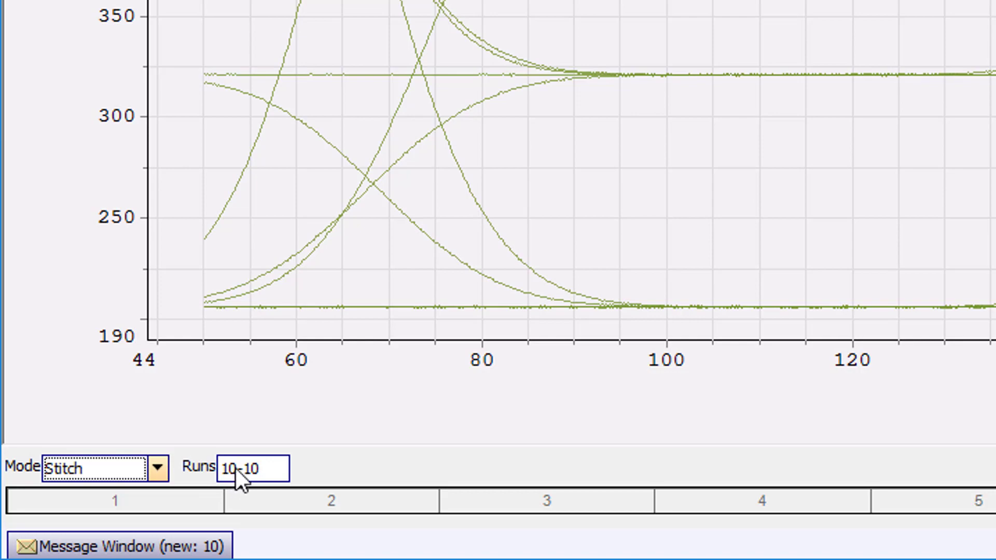
double_click(230, 469)
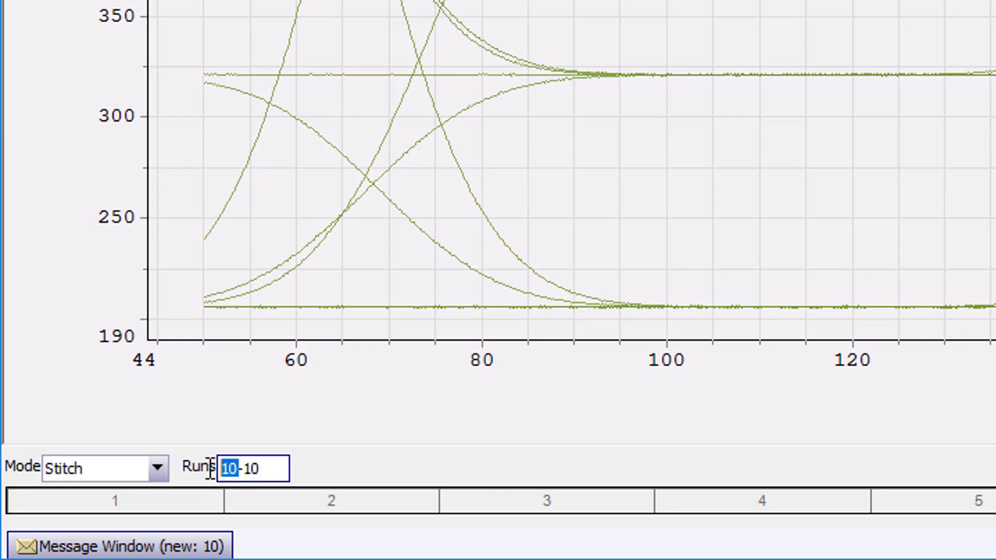